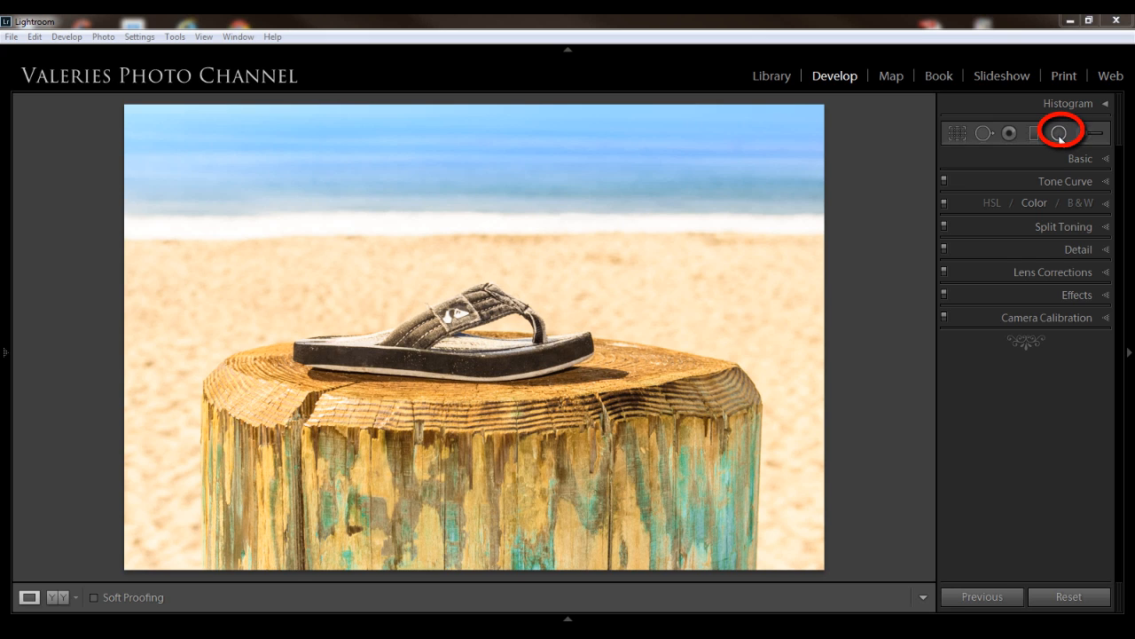
# Step: Open the Radial Filter settings, collapse the sliders into one amount, then expand them again
pyautogui.click(1058, 132)
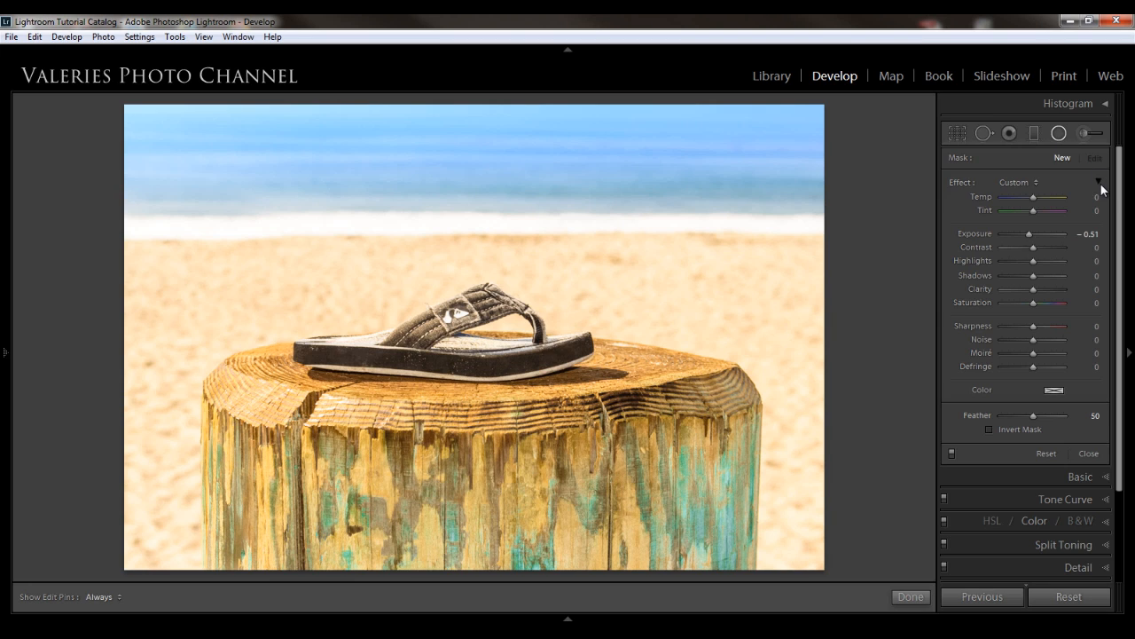
pyautogui.click(1099, 183)
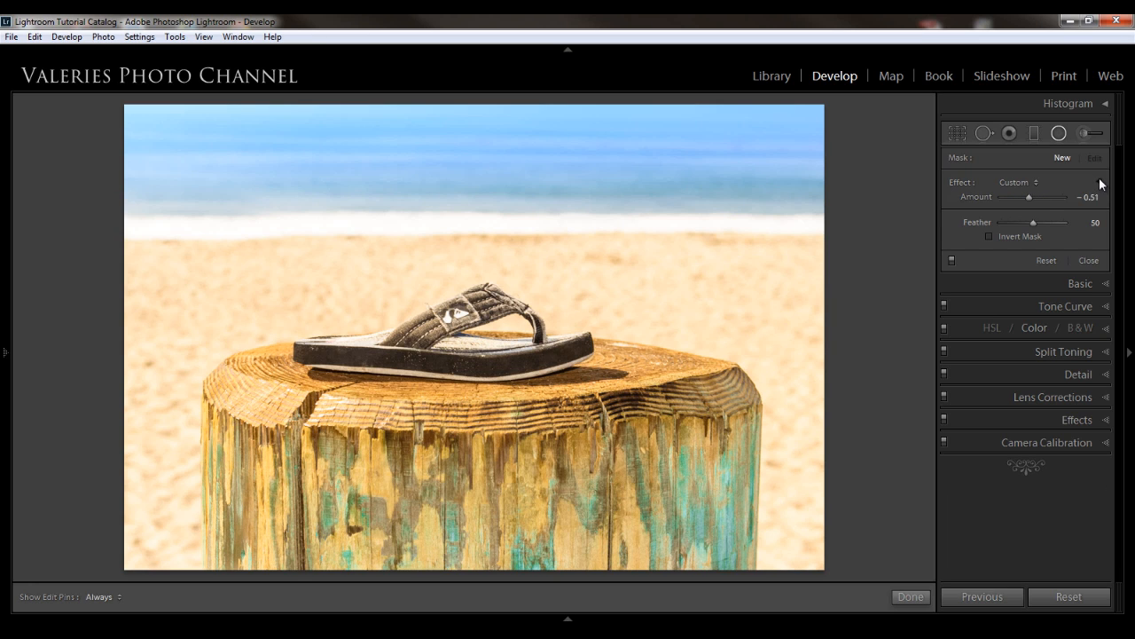
pyautogui.moveTo(969, 247)
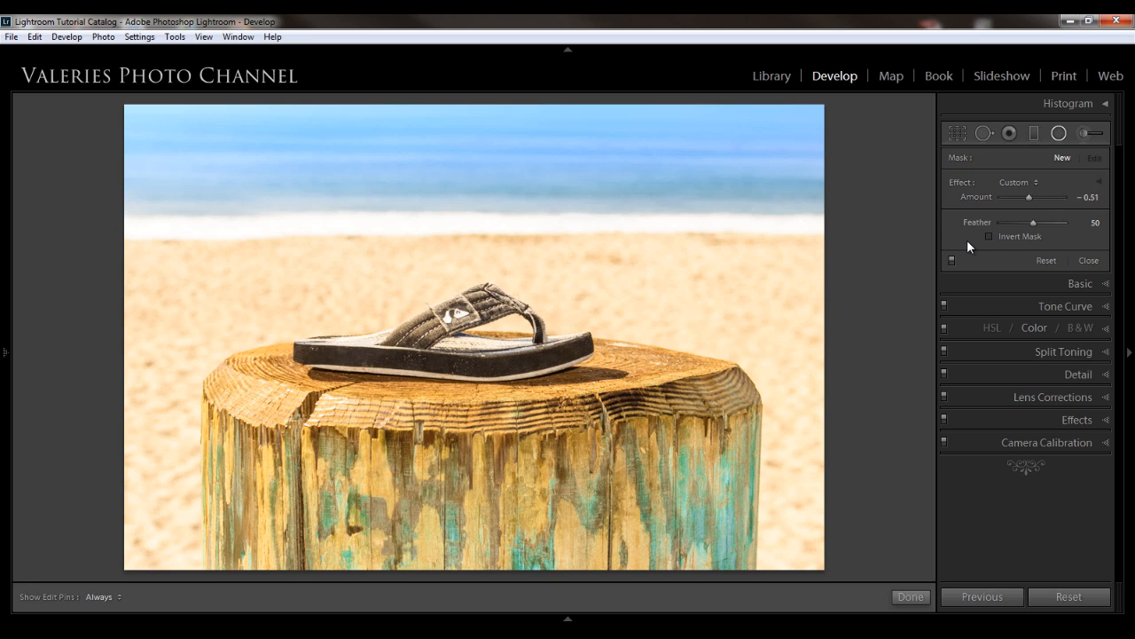
pyautogui.moveTo(1016, 208)
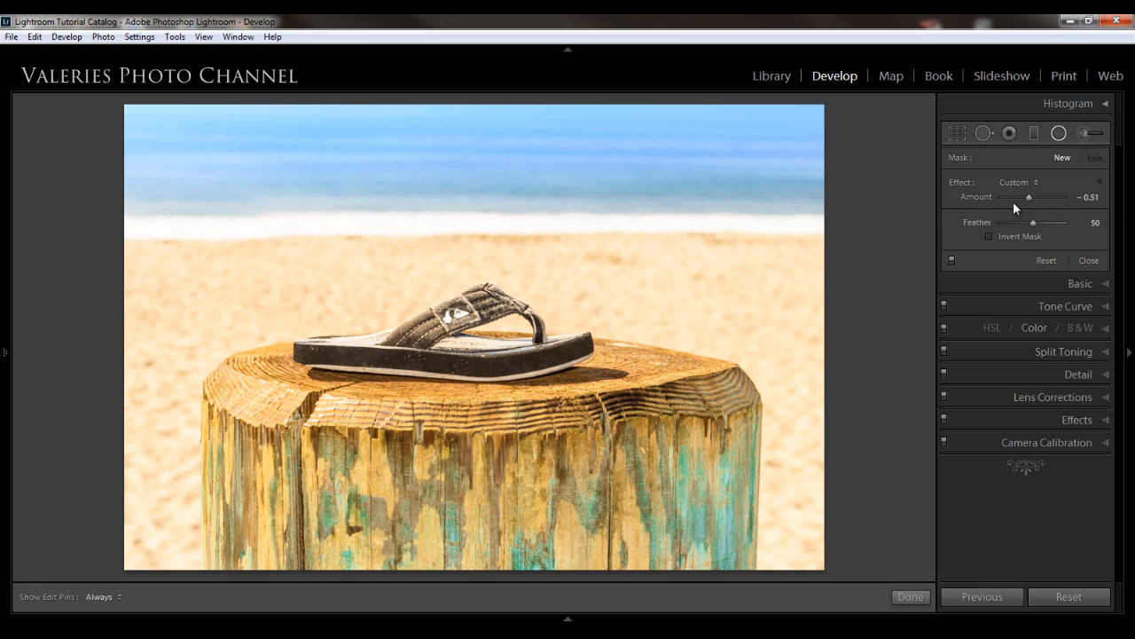
pyautogui.moveTo(986, 208)
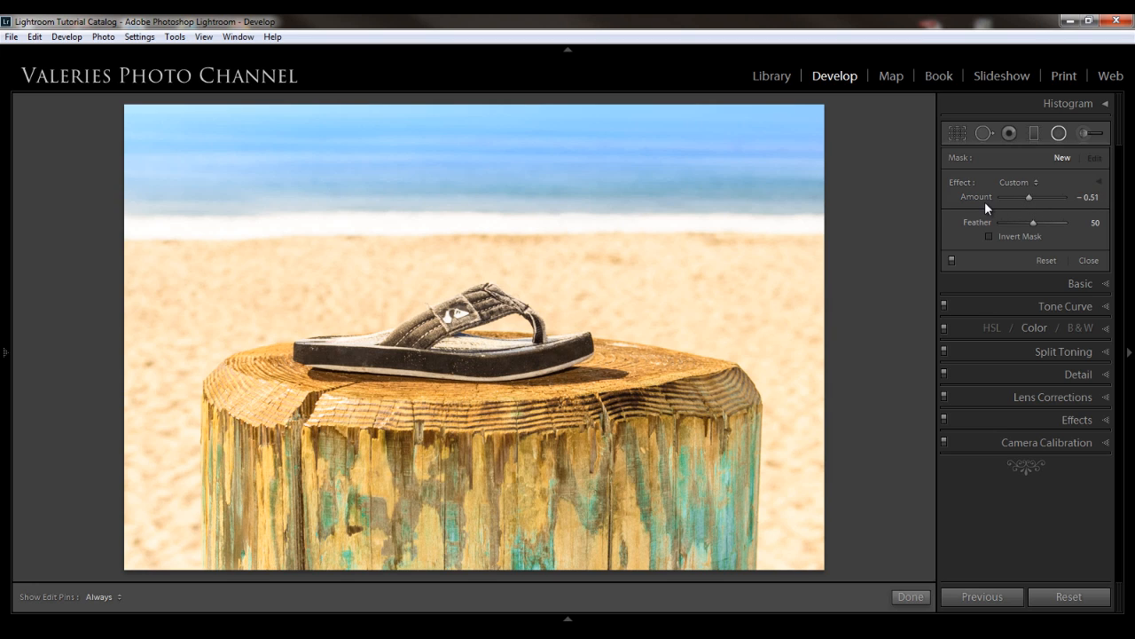
pyautogui.moveTo(1009, 210)
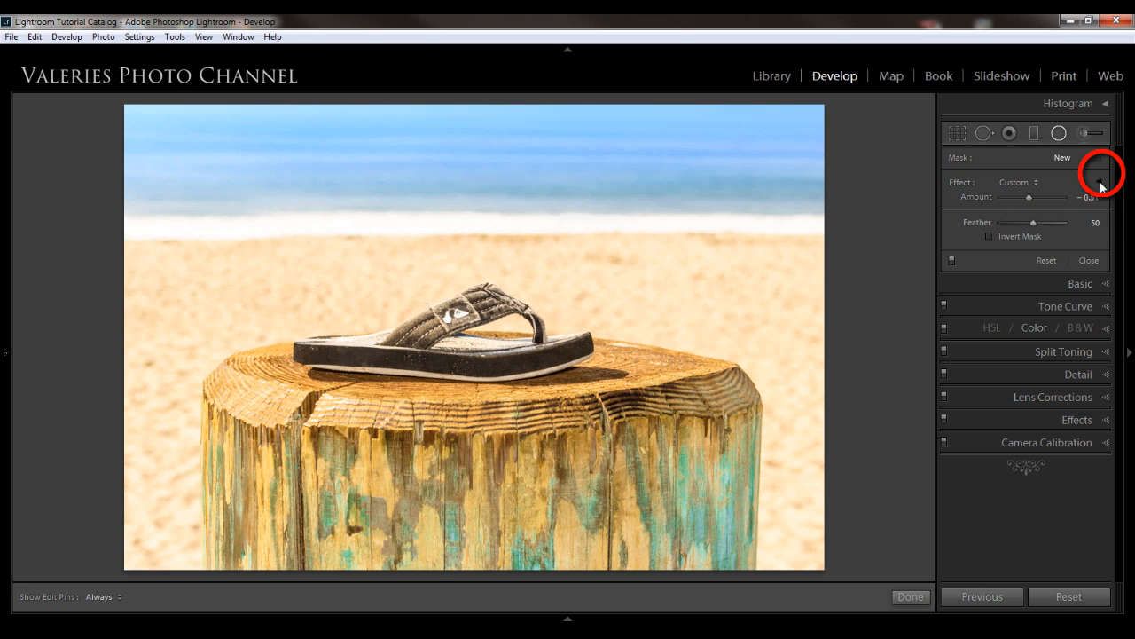
pyautogui.click(1101, 182)
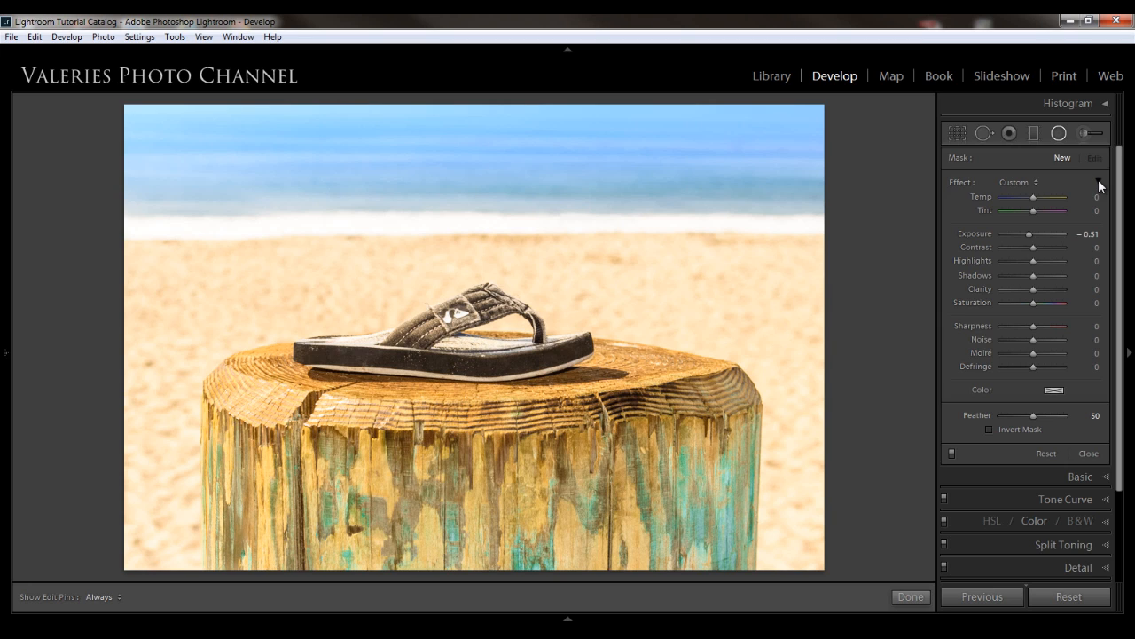
pyautogui.moveTo(960, 187)
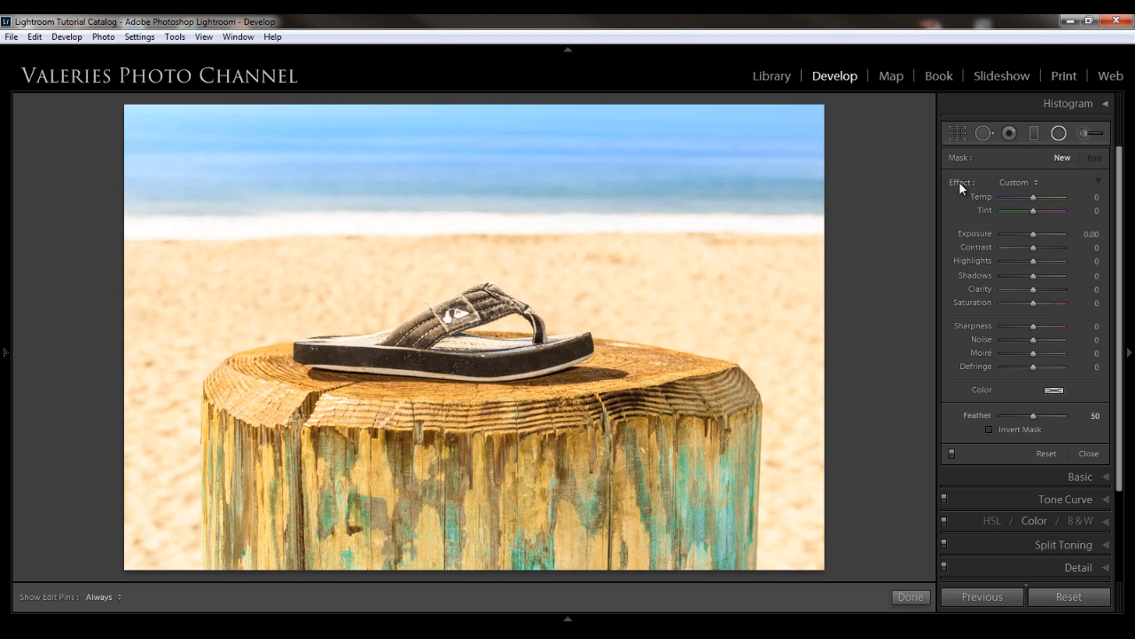
pyautogui.moveTo(780, 232)
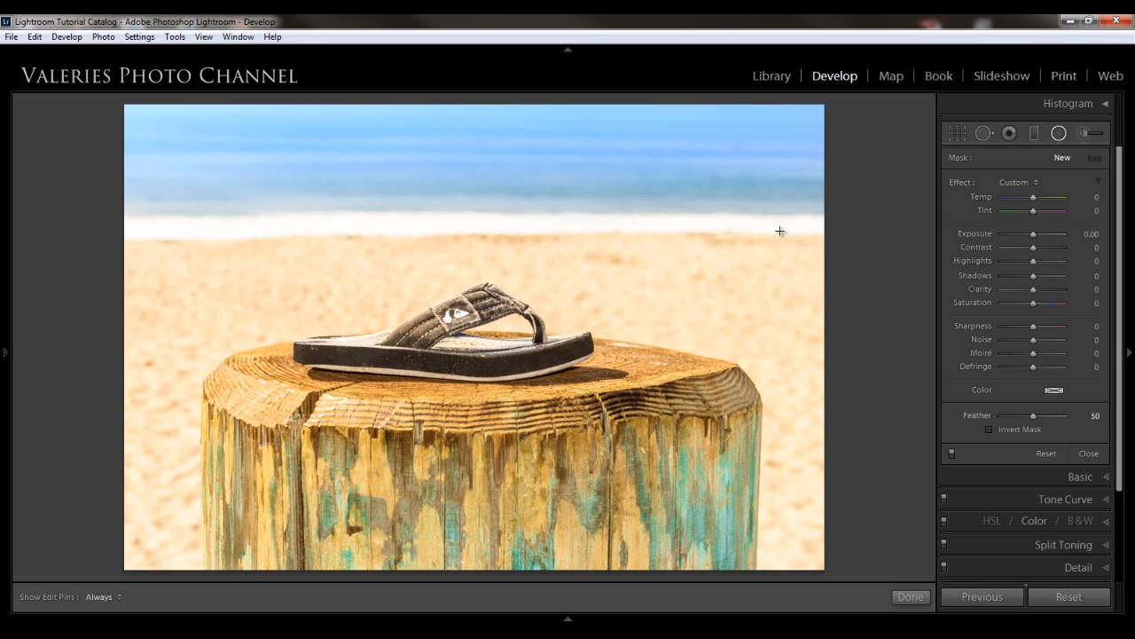
pyautogui.moveTo(1060, 133)
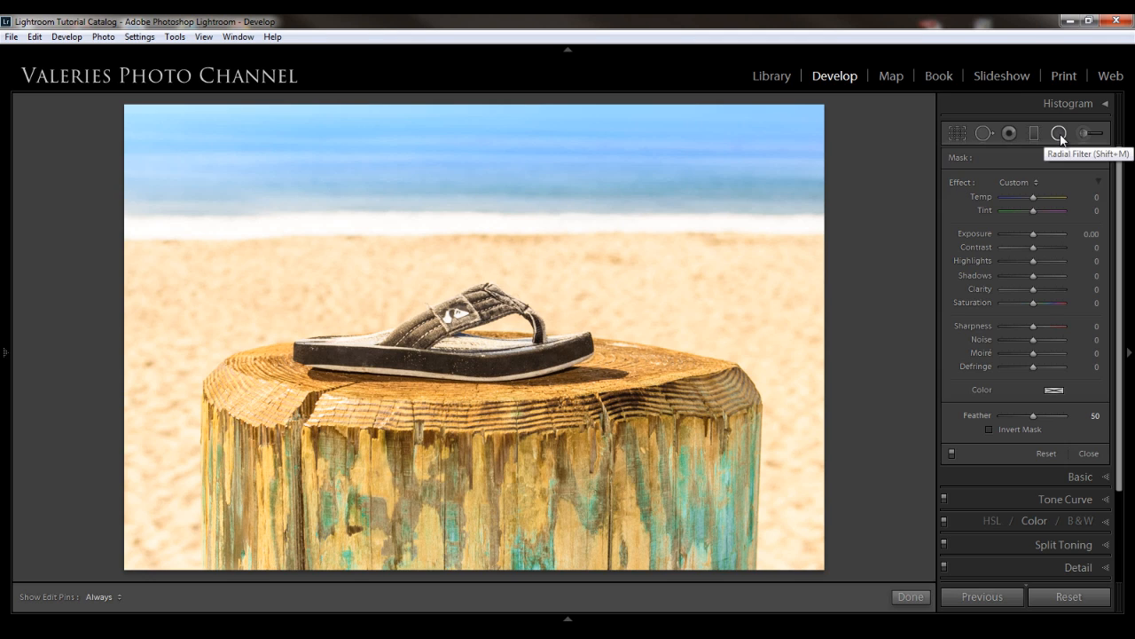
# Step: Draw a radial filter, center it over the flip-flop on the post, and stretch it wide
pyautogui.click(1060, 132)
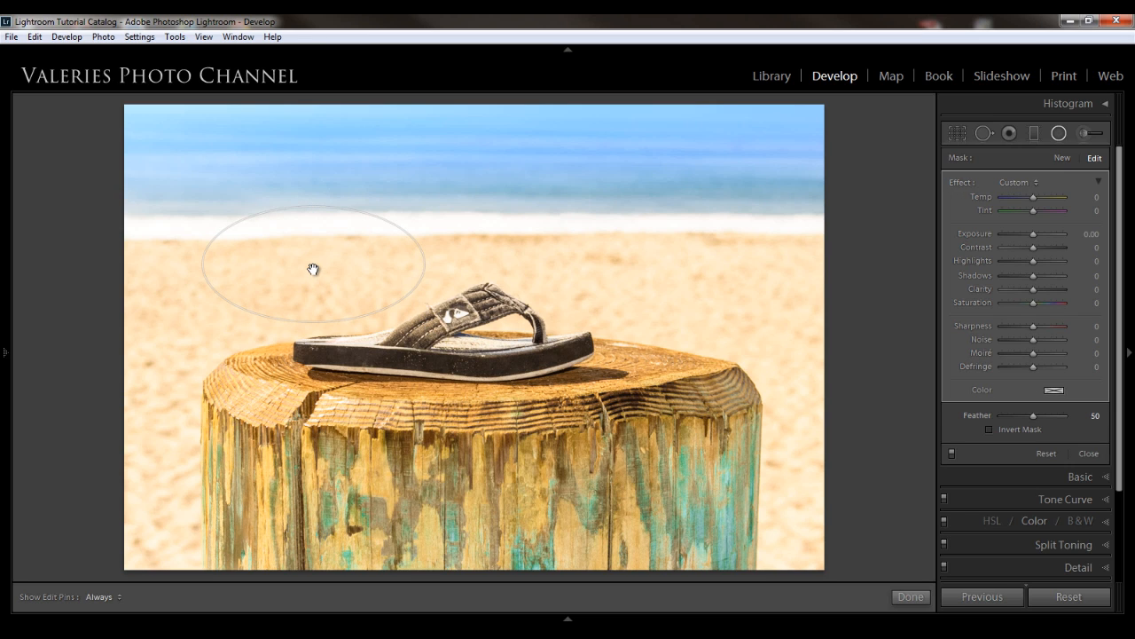
pyautogui.click(312, 264)
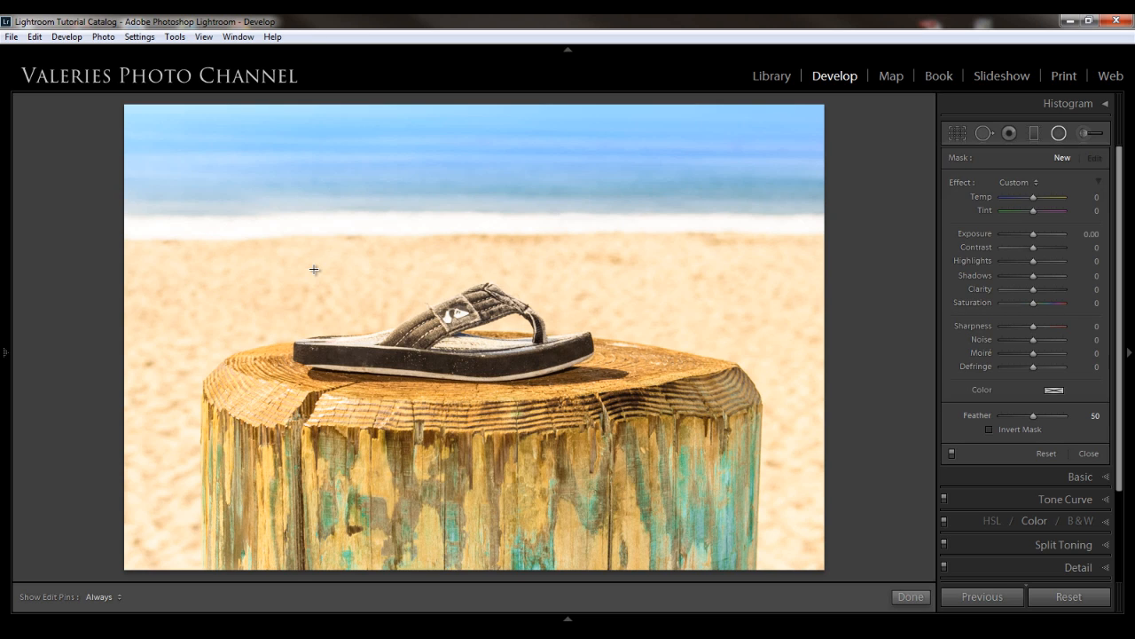
pyautogui.moveTo(389, 262)
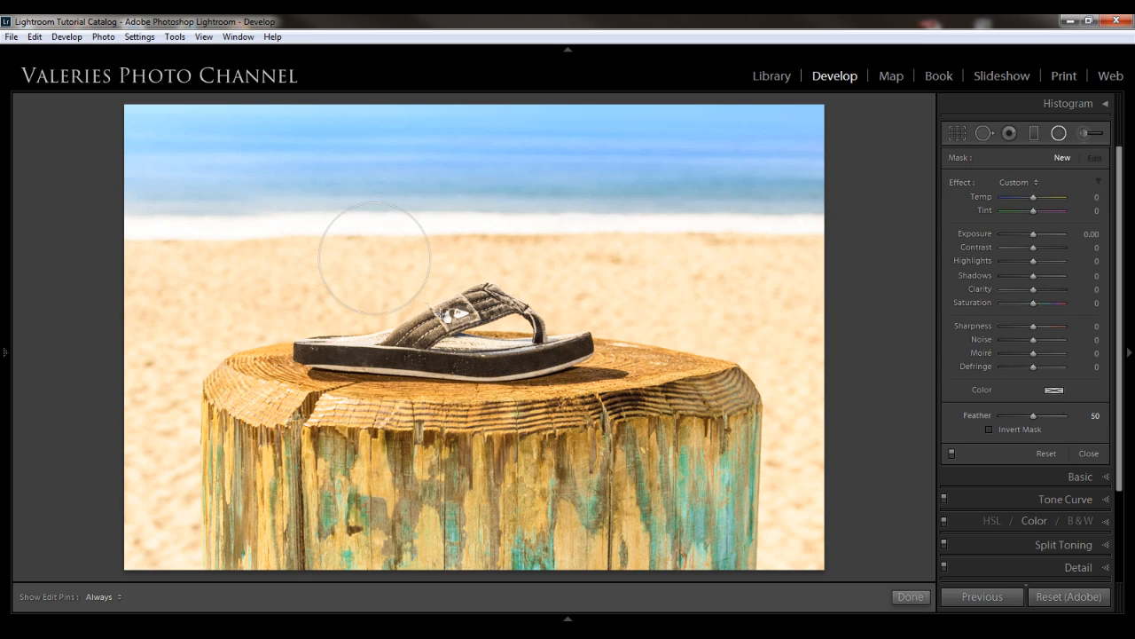
pyautogui.click(373, 258)
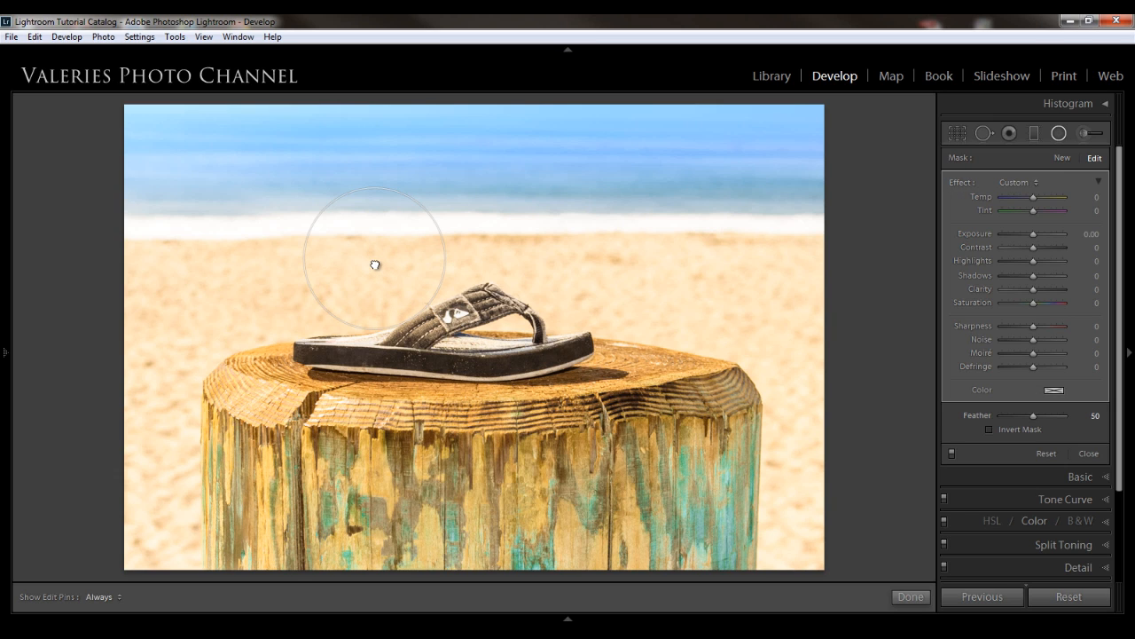
pyautogui.moveTo(376, 264); pyautogui.dragTo(414, 316)
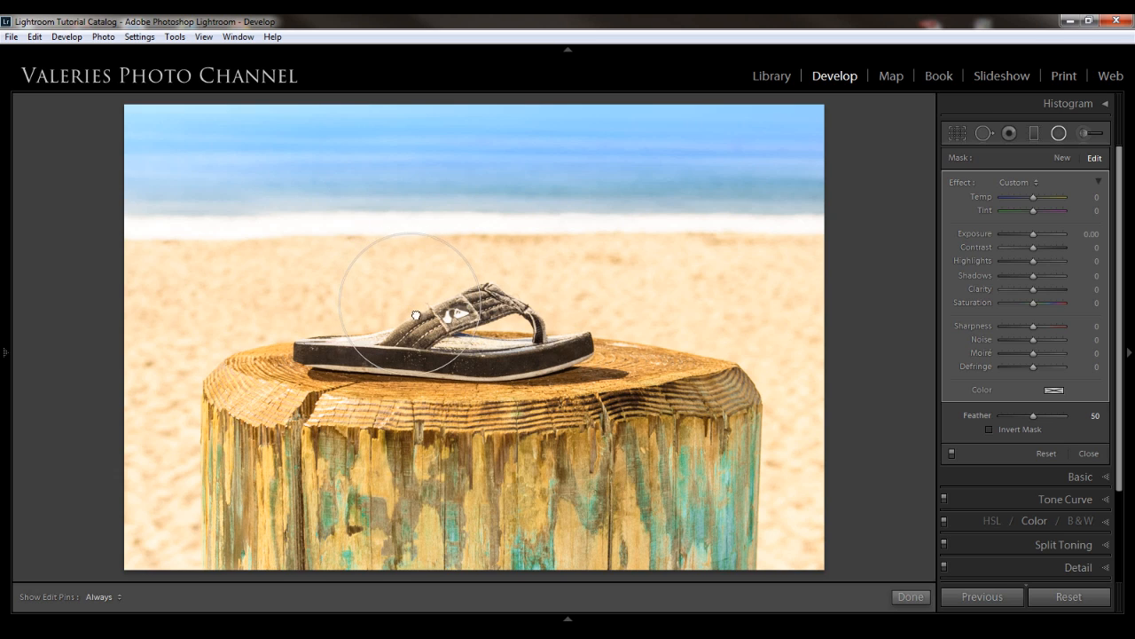
pyautogui.moveTo(415, 317); pyautogui.dragTo(460, 337)
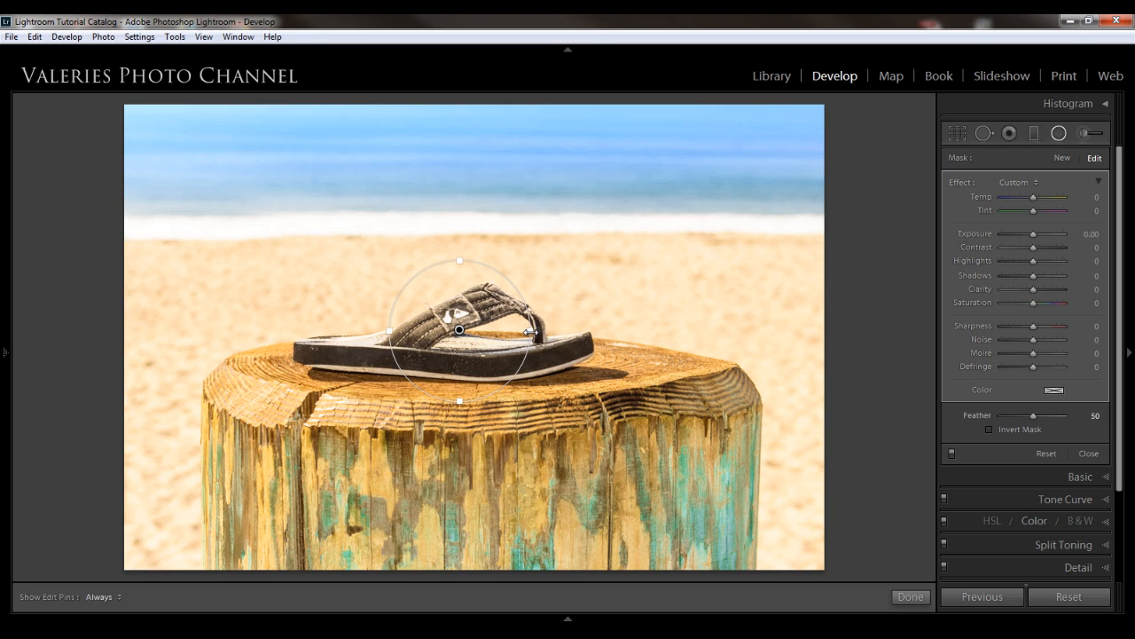
pyautogui.moveTo(537, 335)
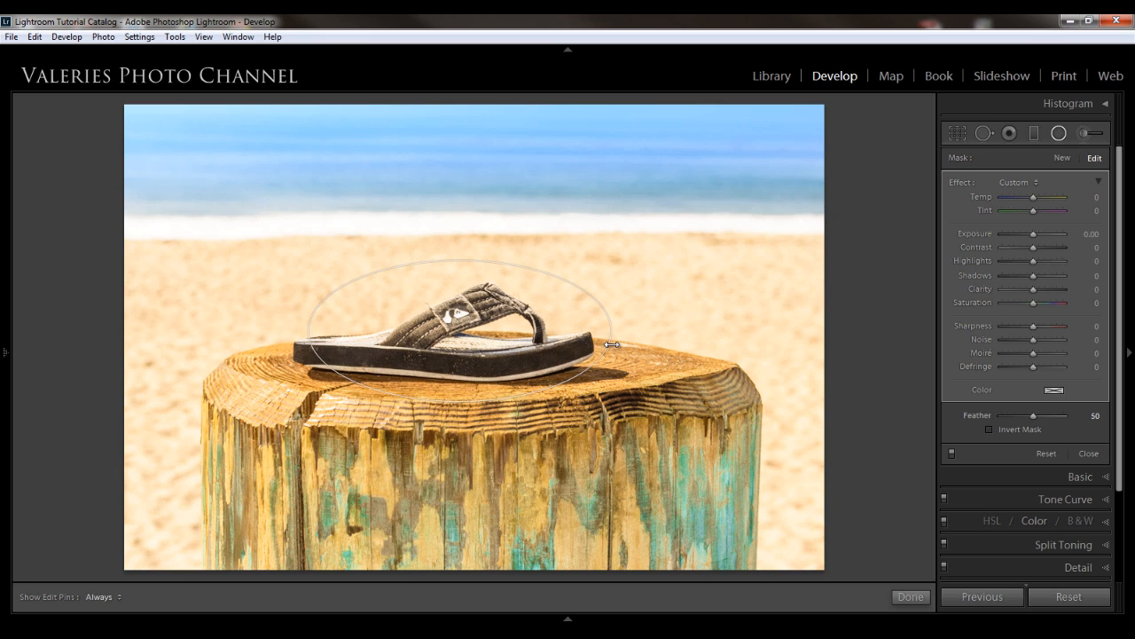
pyautogui.moveTo(609, 345); pyautogui.dragTo(652, 346)
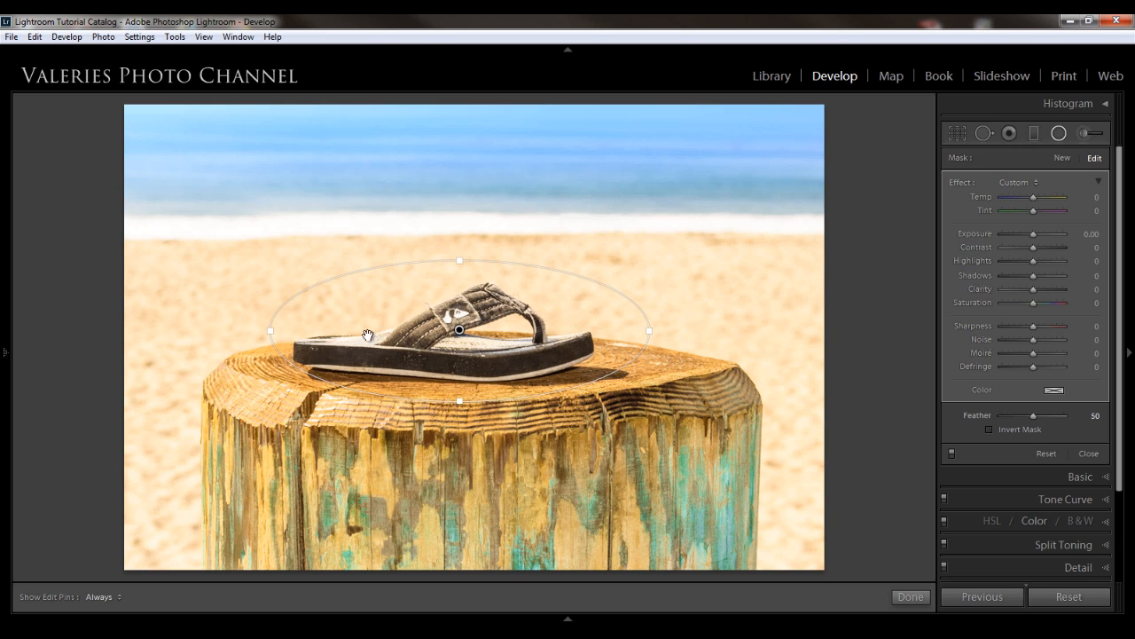
pyautogui.moveTo(453, 355)
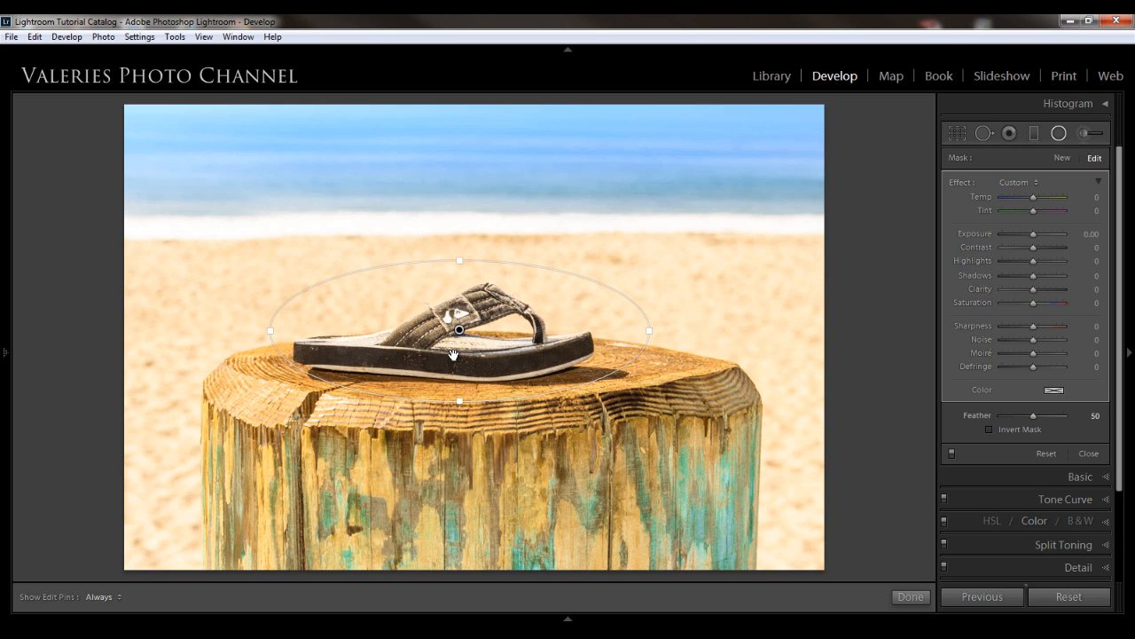
pyautogui.moveTo(678, 300)
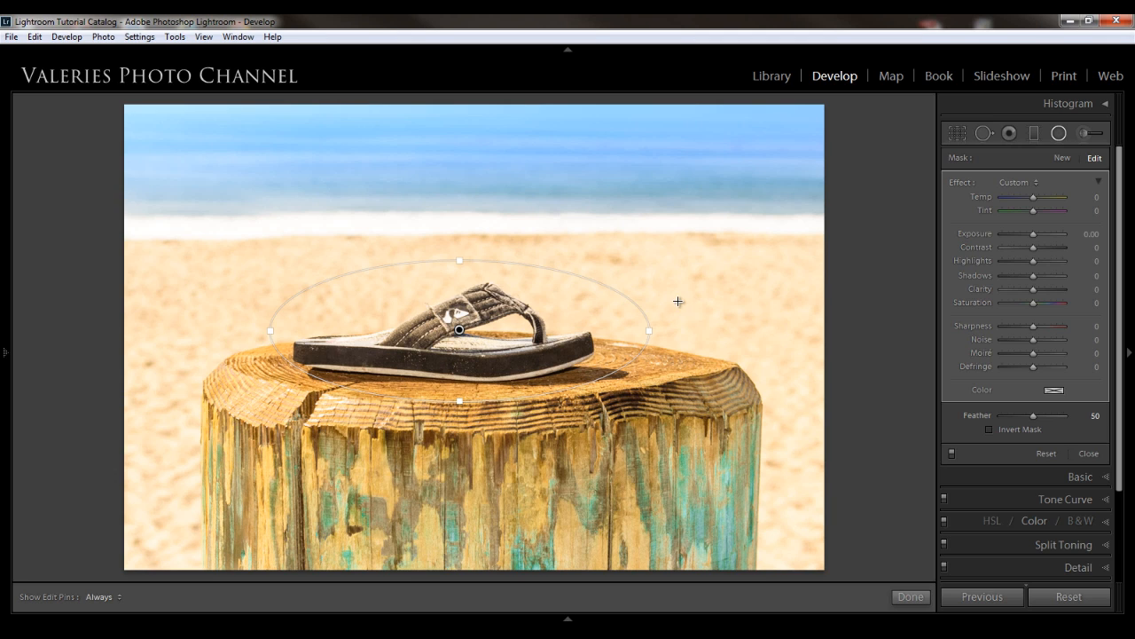
pyautogui.moveTo(757, 345)
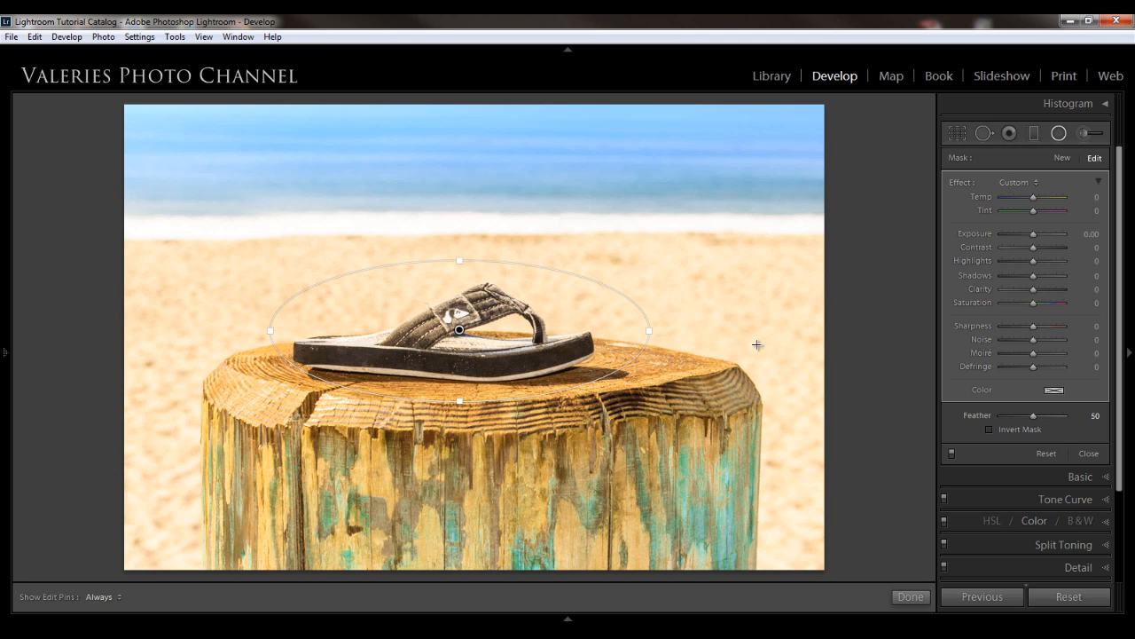
pyautogui.moveTo(433, 193)
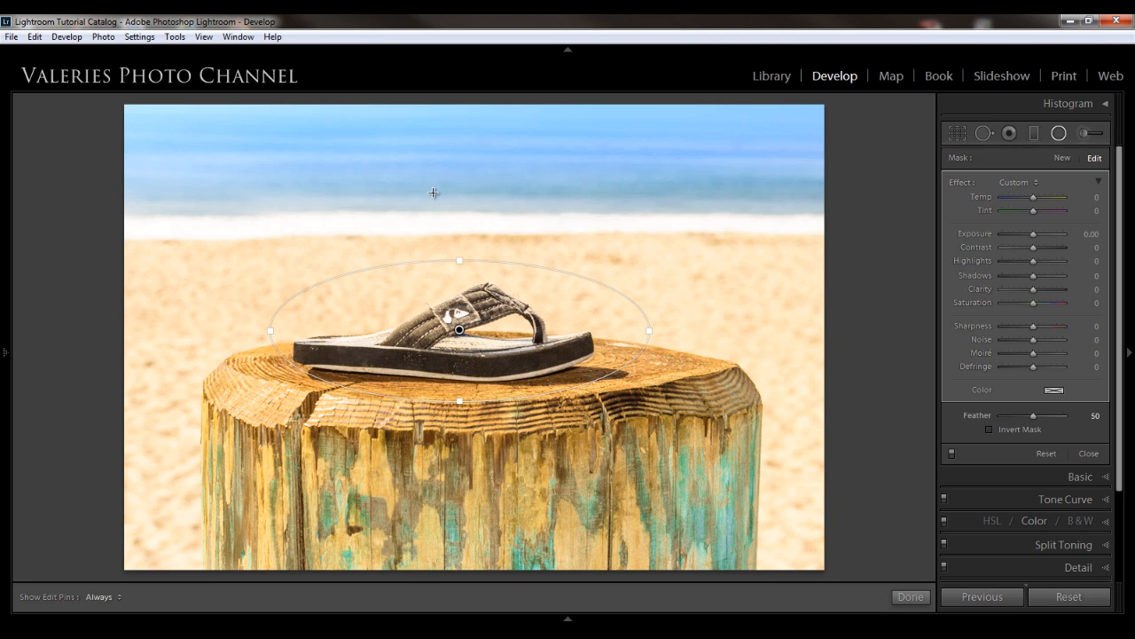
pyautogui.moveTo(701, 264)
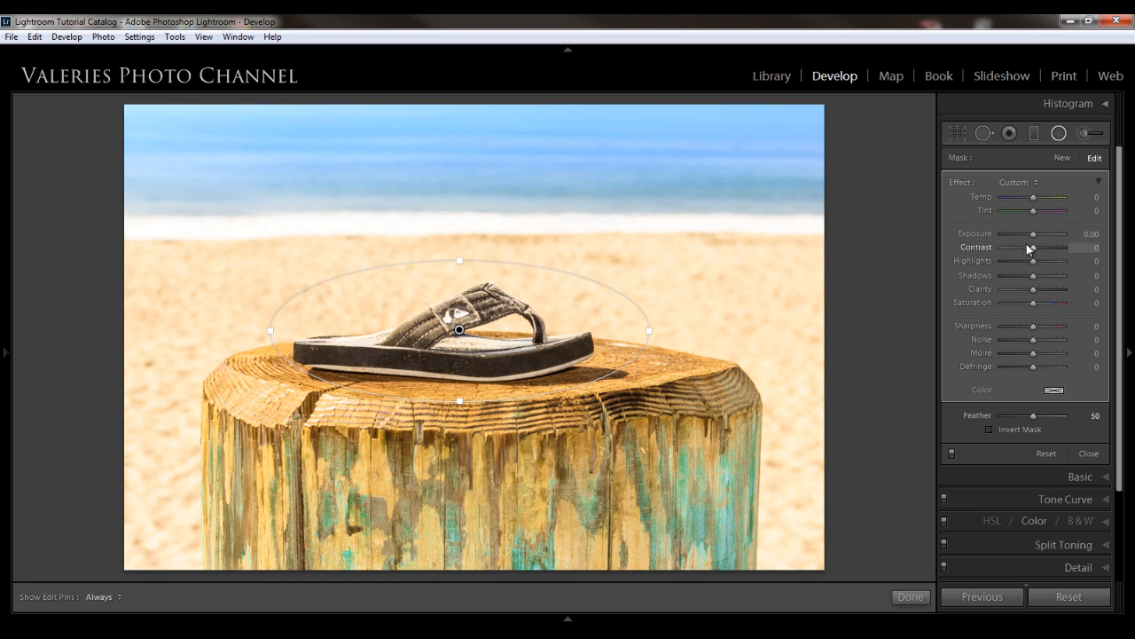
# Step: Lower the flip-flop filter's exposure to -0.60 to darken the surroundings
pyautogui.moveTo(1042, 234); pyautogui.dragTo(1029, 233)
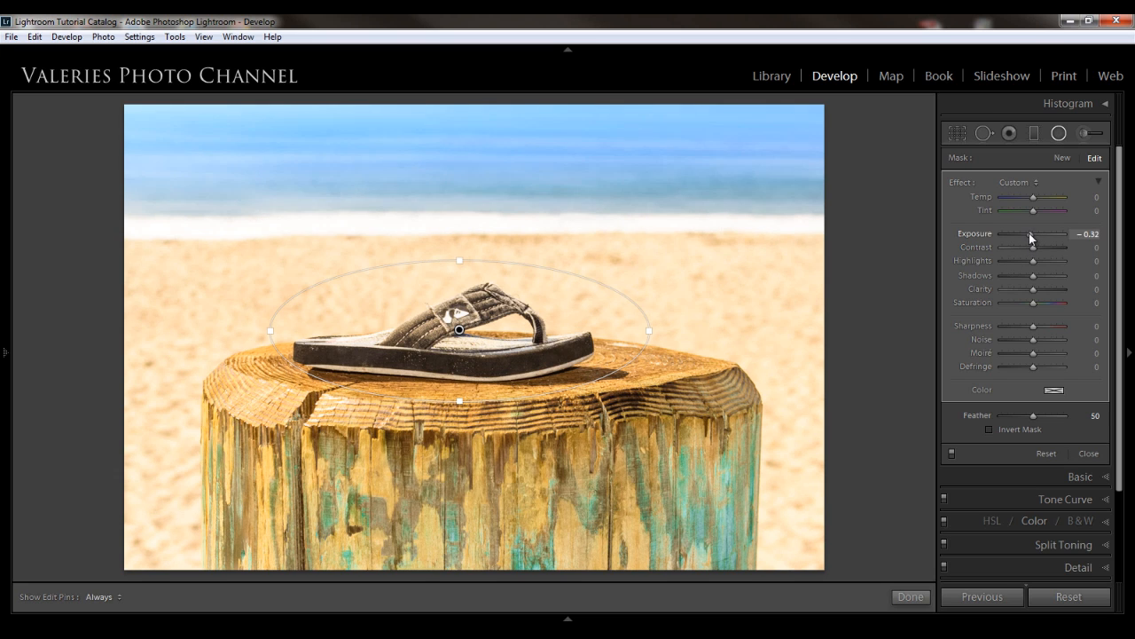
pyautogui.moveTo(1036, 233); pyautogui.dragTo(1029, 233)
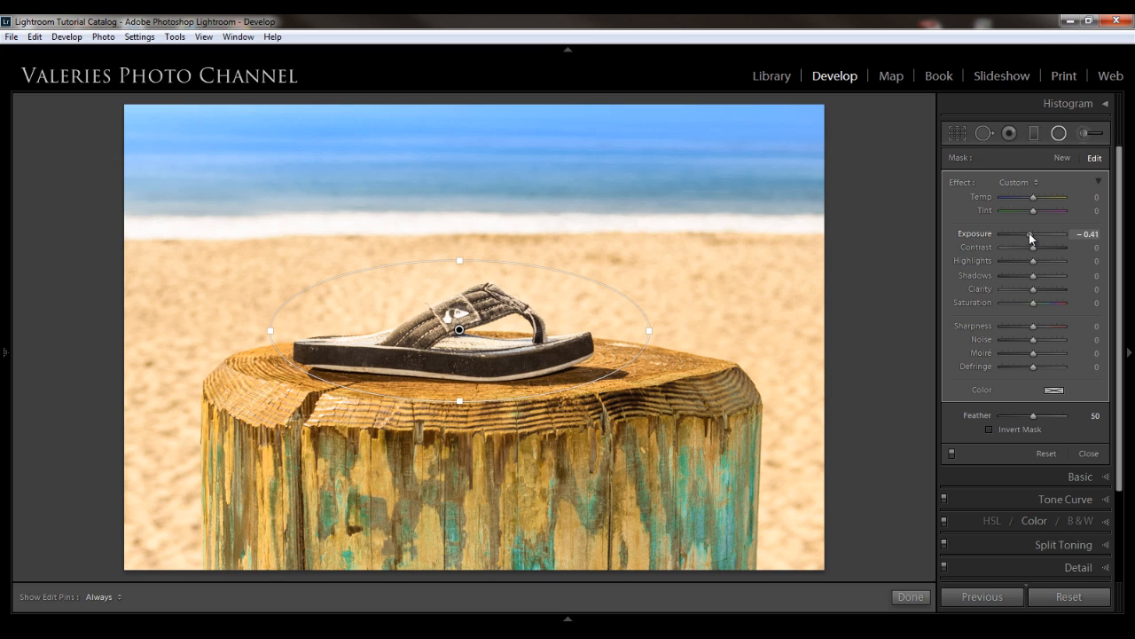
pyautogui.moveTo(1033, 235); pyautogui.dragTo(1027, 234)
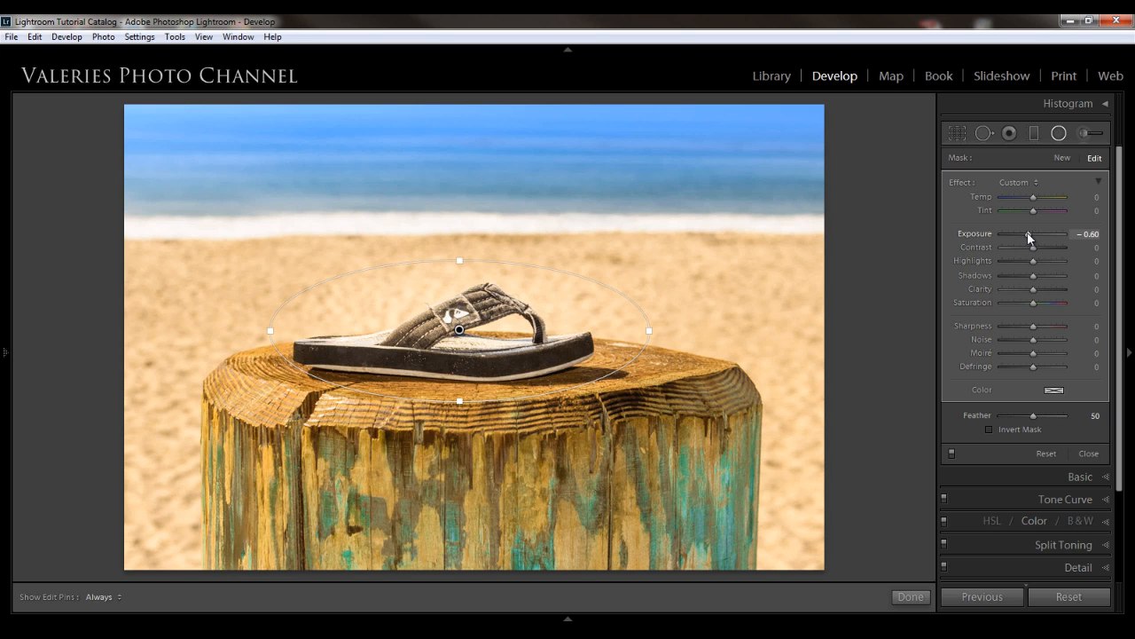
pyautogui.moveTo(979, 419)
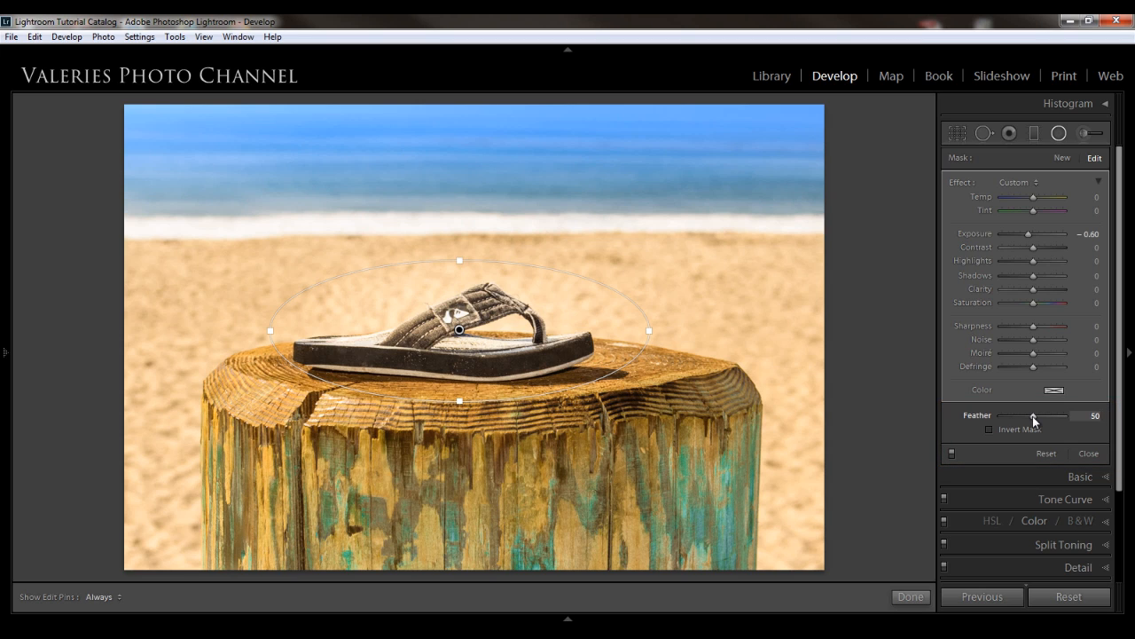
# Step: Drop the filter's feather to 0 for comparison, then raise it to 70
pyautogui.moveTo(1032, 415); pyautogui.dragTo(1028, 415)
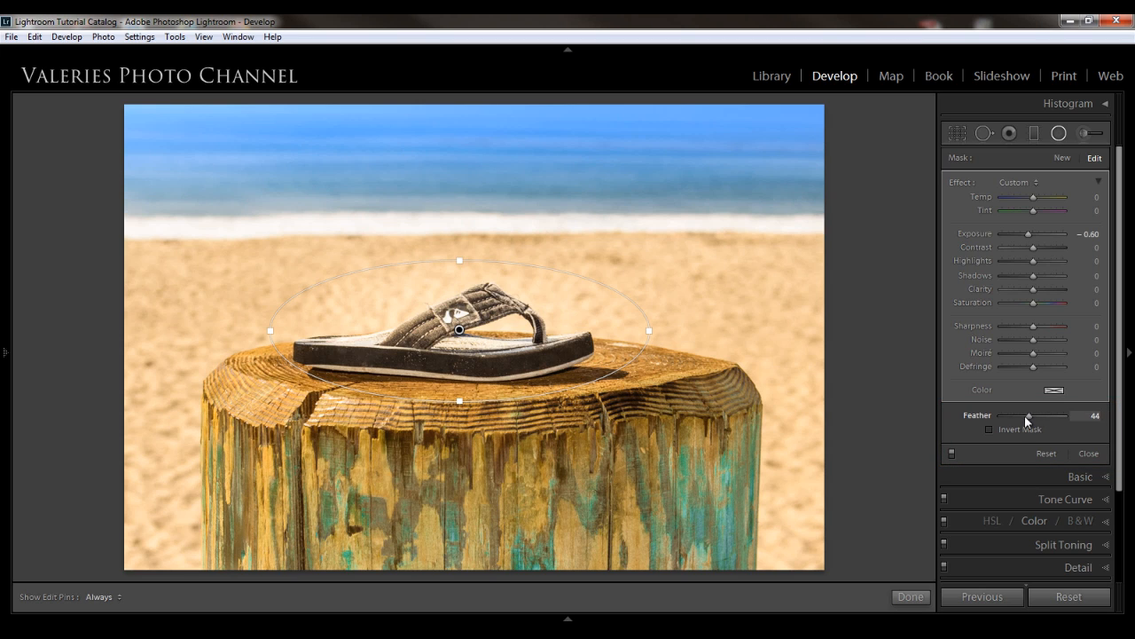
pyautogui.moveTo(1029, 415); pyautogui.dragTo(1000, 415)
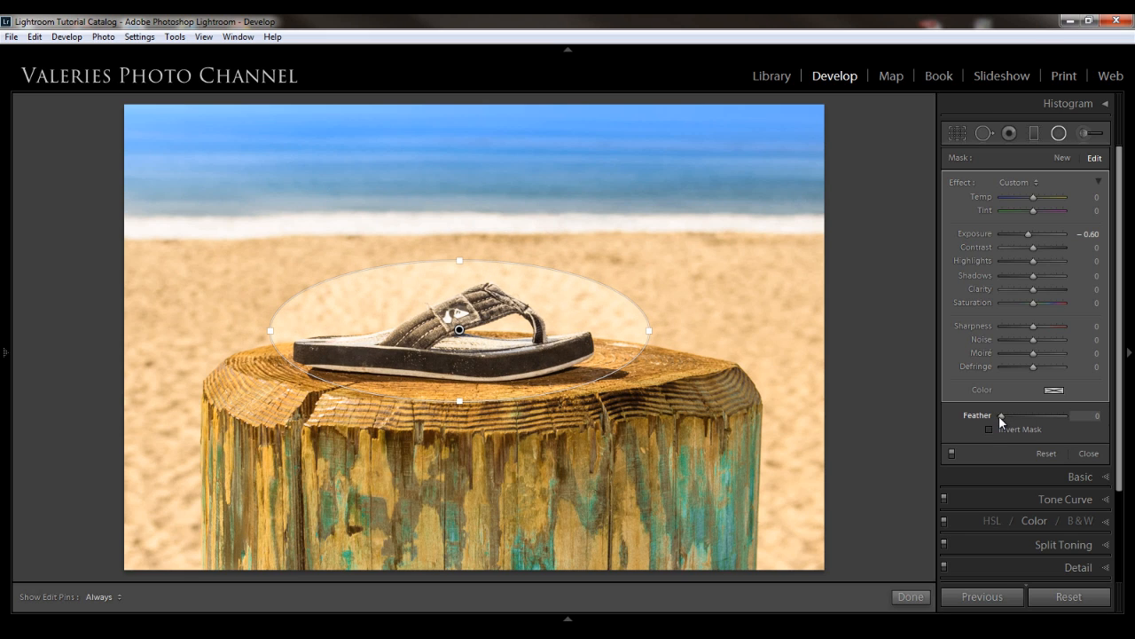
pyautogui.moveTo(1001, 416); pyautogui.dragTo(1013, 415)
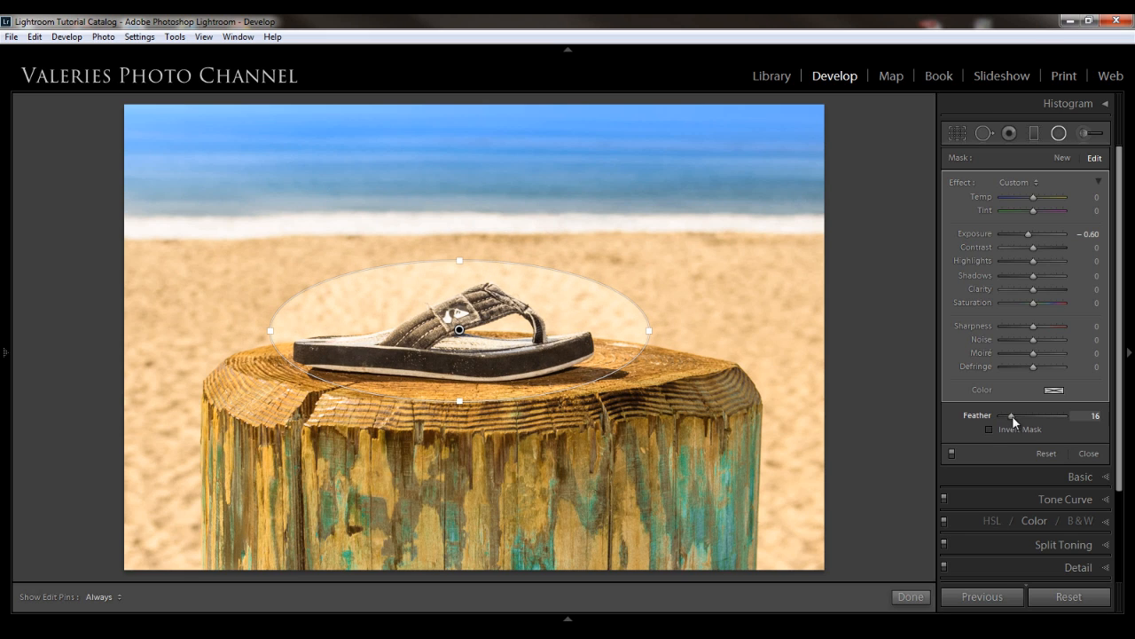
pyautogui.moveTo(1013, 415); pyautogui.dragTo(1036, 415)
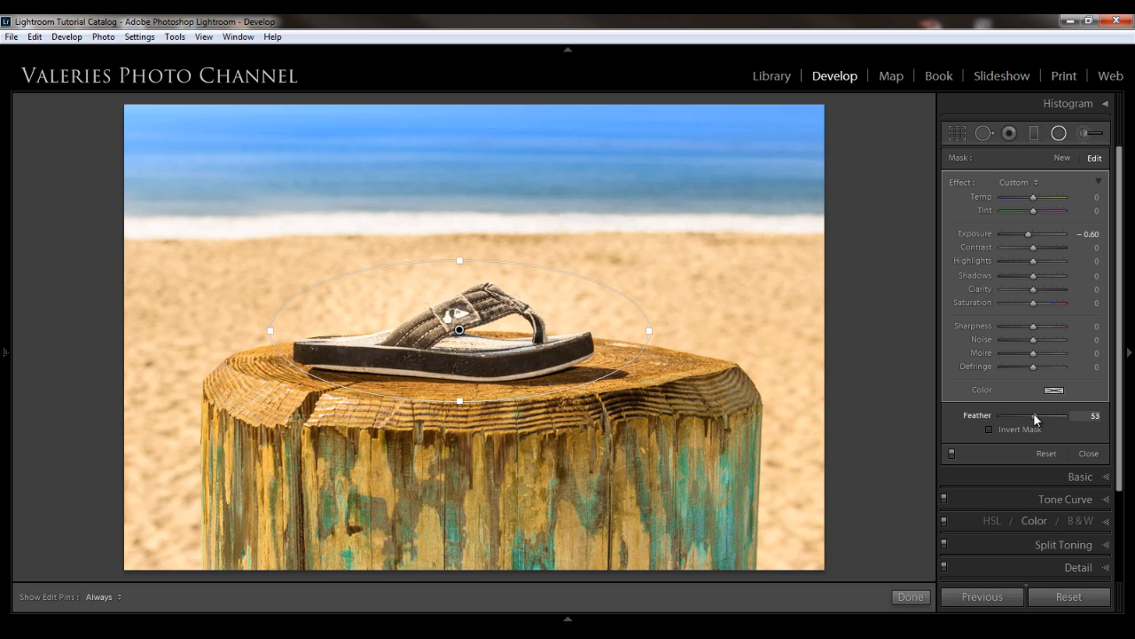
pyautogui.moveTo(1035, 419); pyautogui.dragTo(1045, 418)
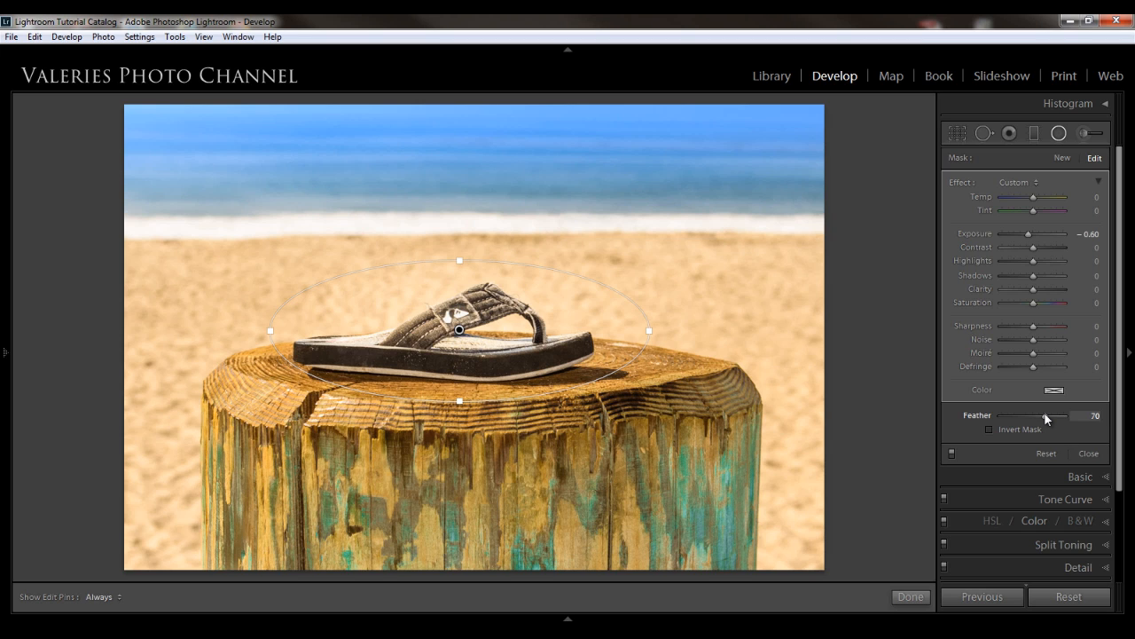
pyautogui.moveTo(802, 329)
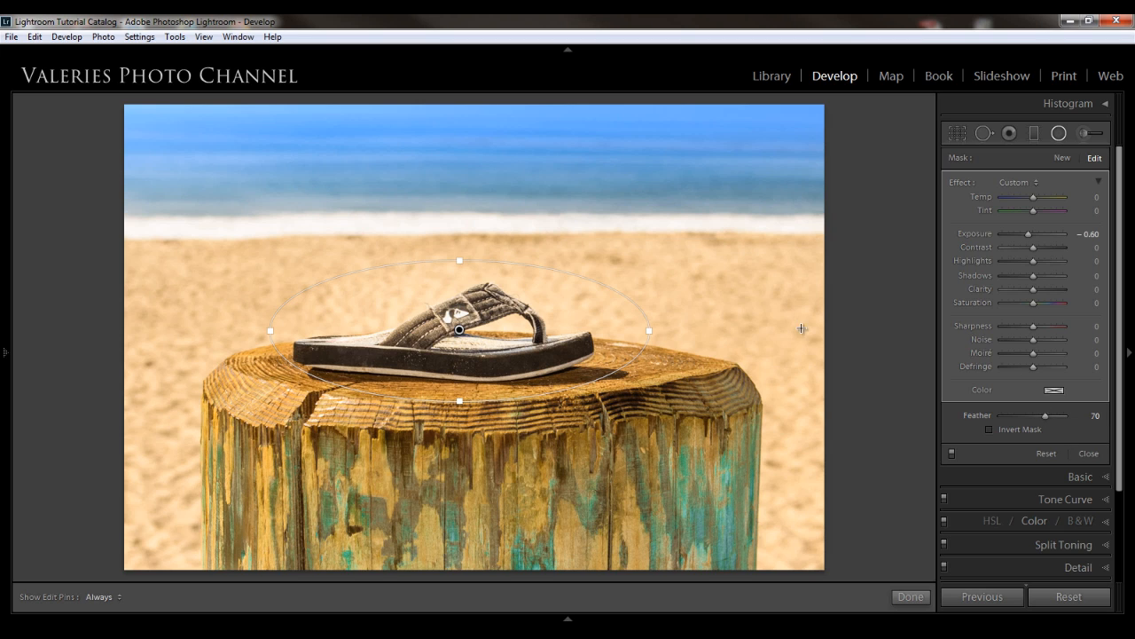
pyautogui.moveTo(698, 313)
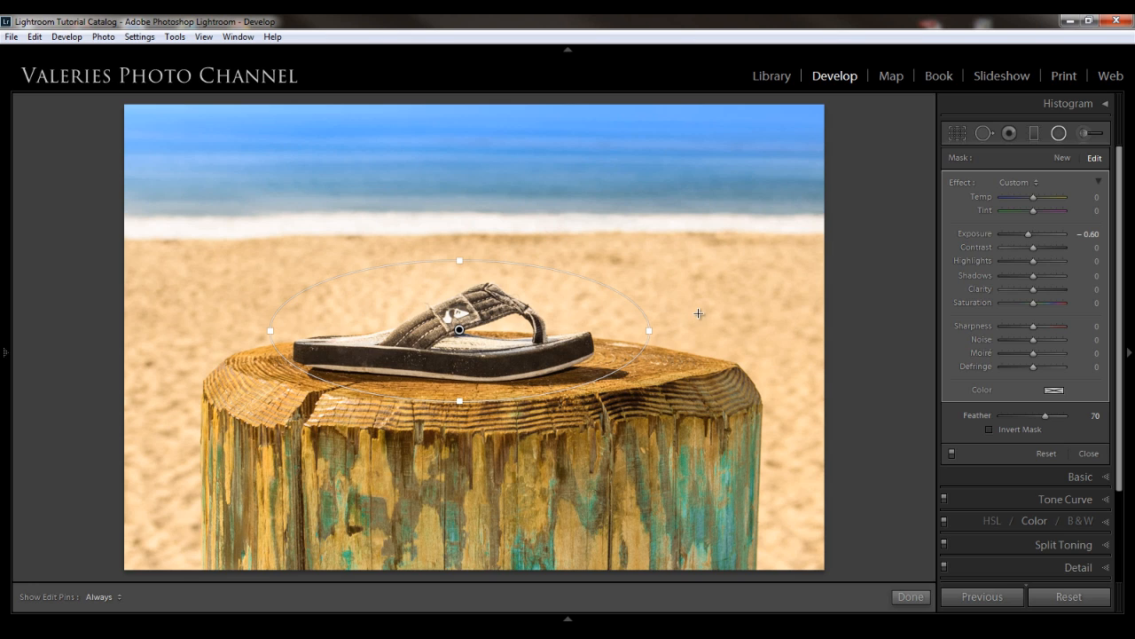
pyautogui.moveTo(734, 318)
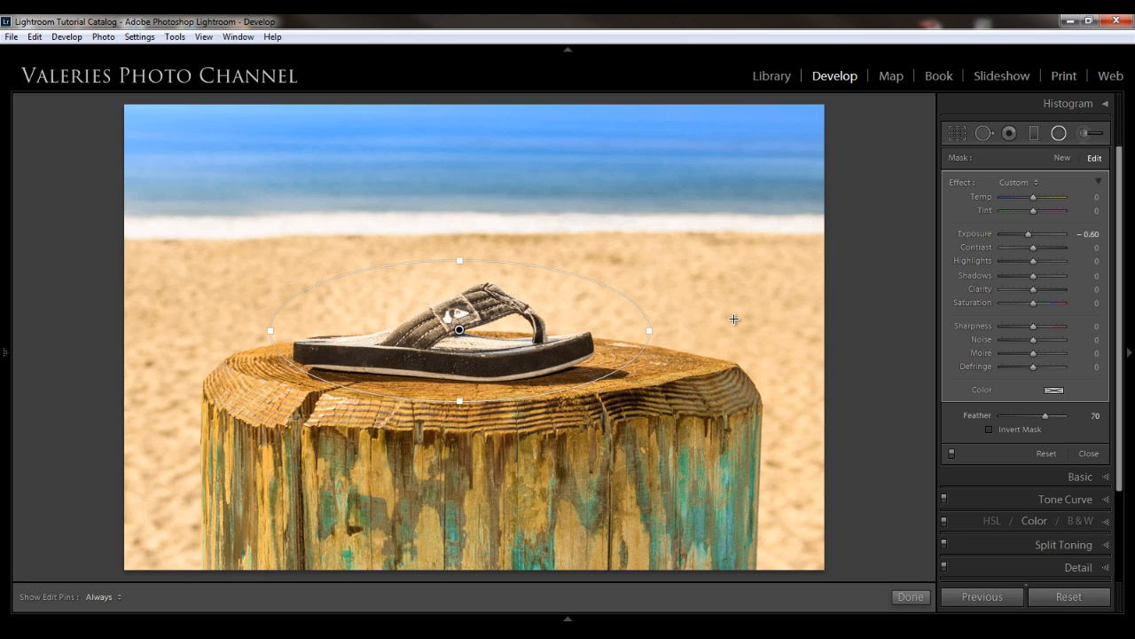
pyautogui.press('h')
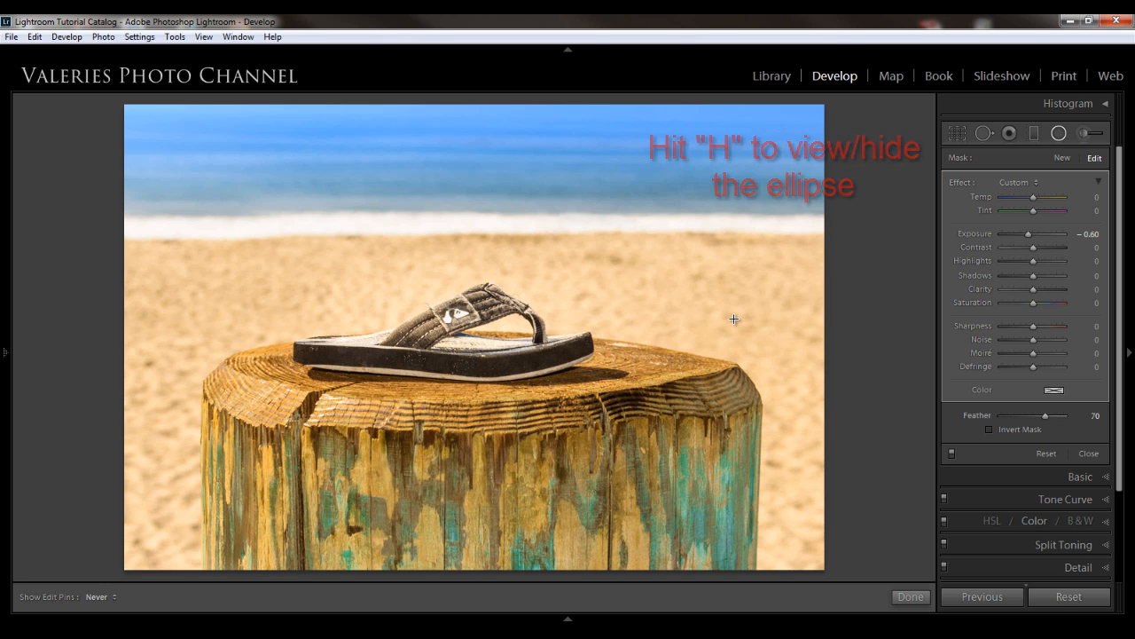
pyautogui.press('h')
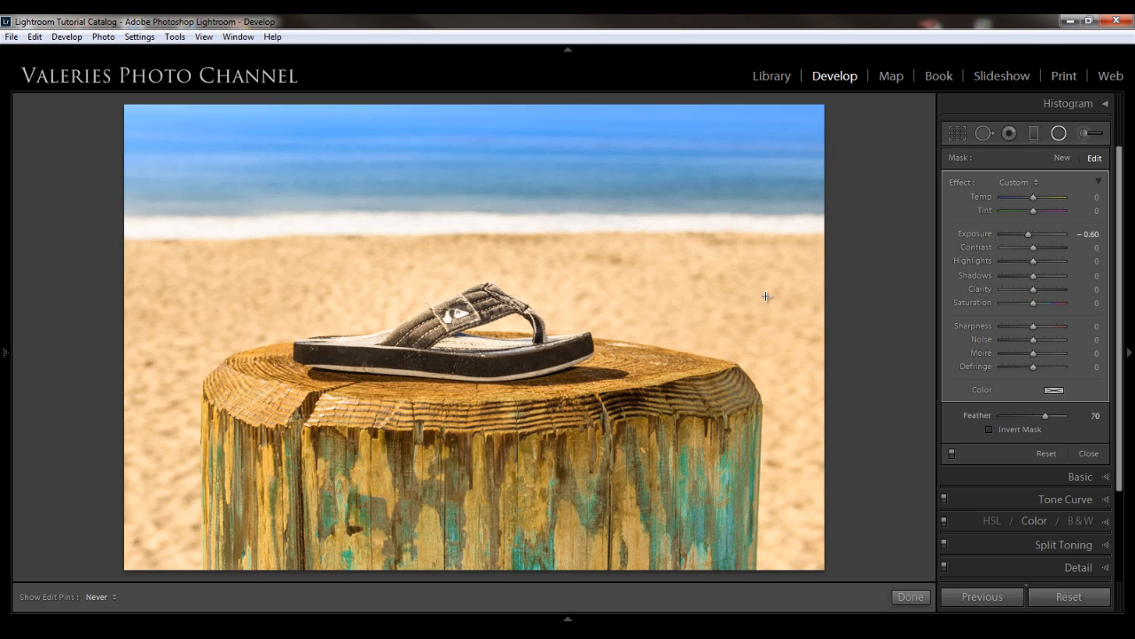
pyautogui.moveTo(952, 454)
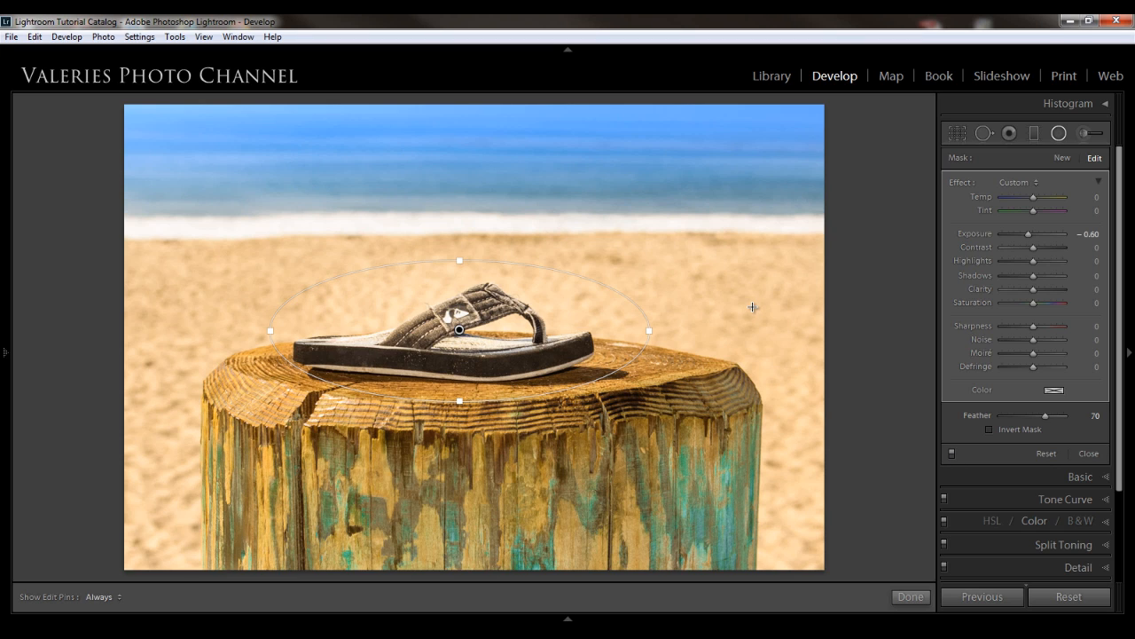
pyautogui.moveTo(697, 169)
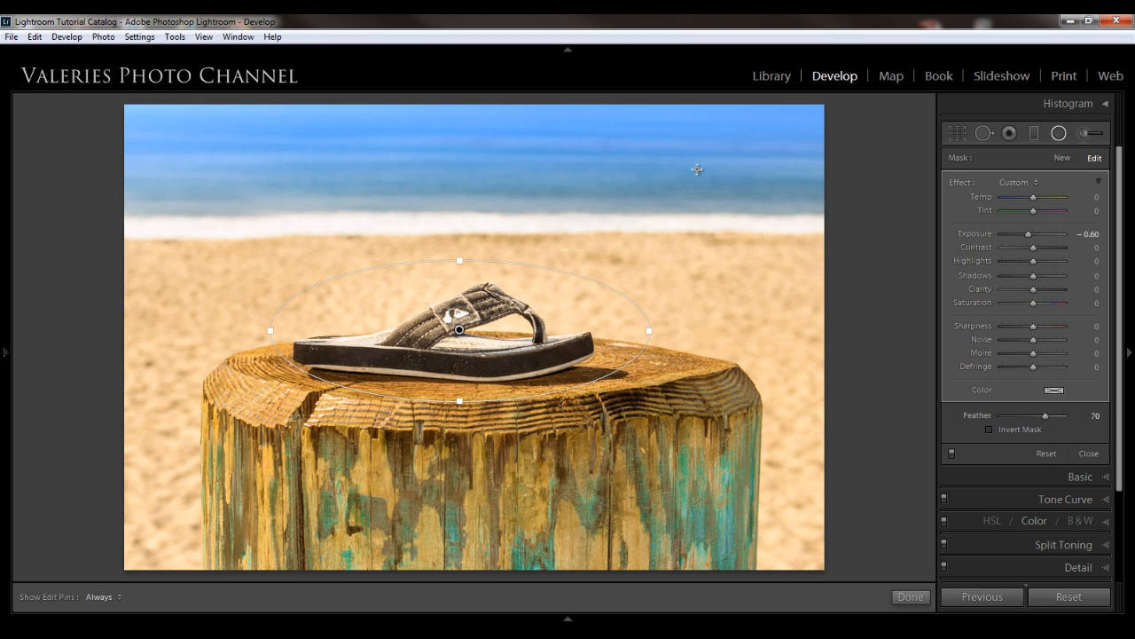
pyautogui.moveTo(487, 356)
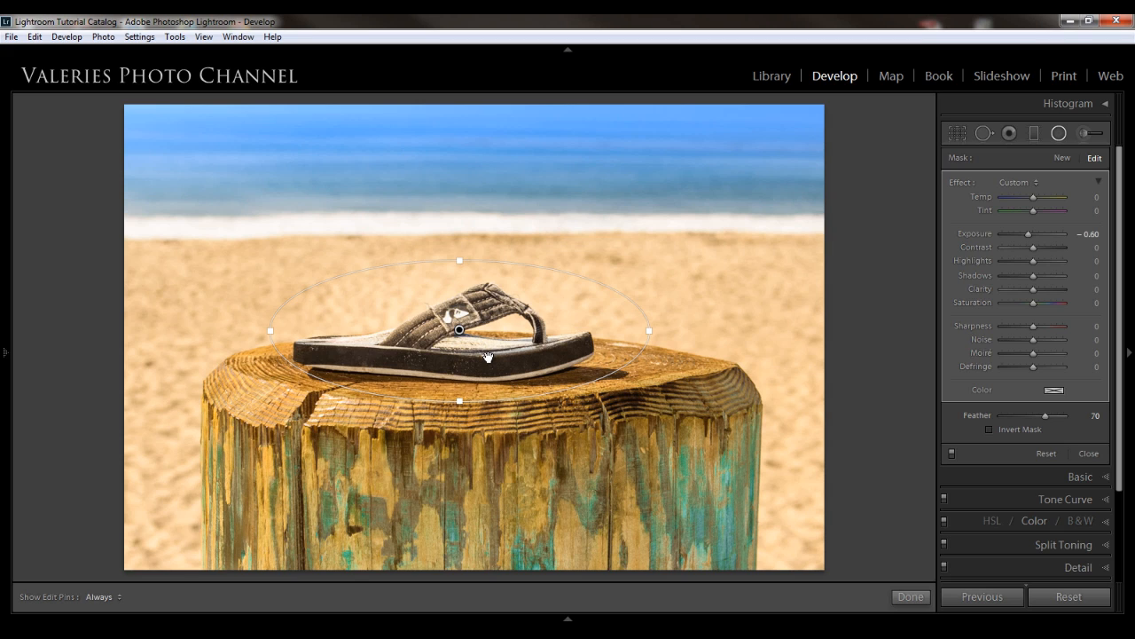
pyautogui.moveTo(738, 210)
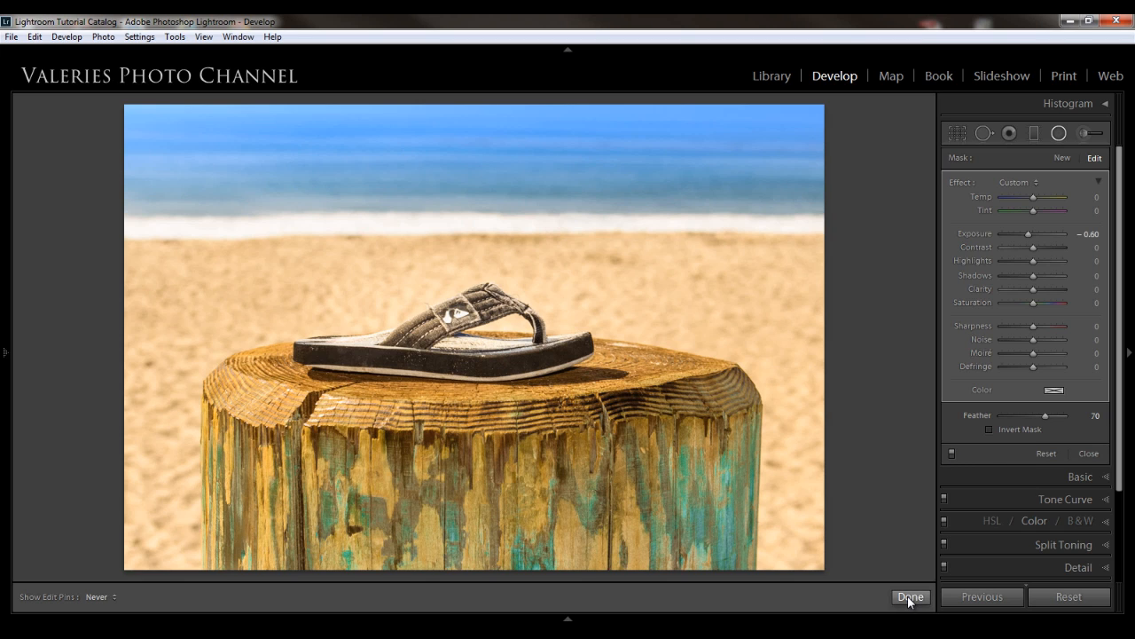
# Step: Commit the flip-flop radial filter and open the yellow flowers photo
pyautogui.click(910, 596)
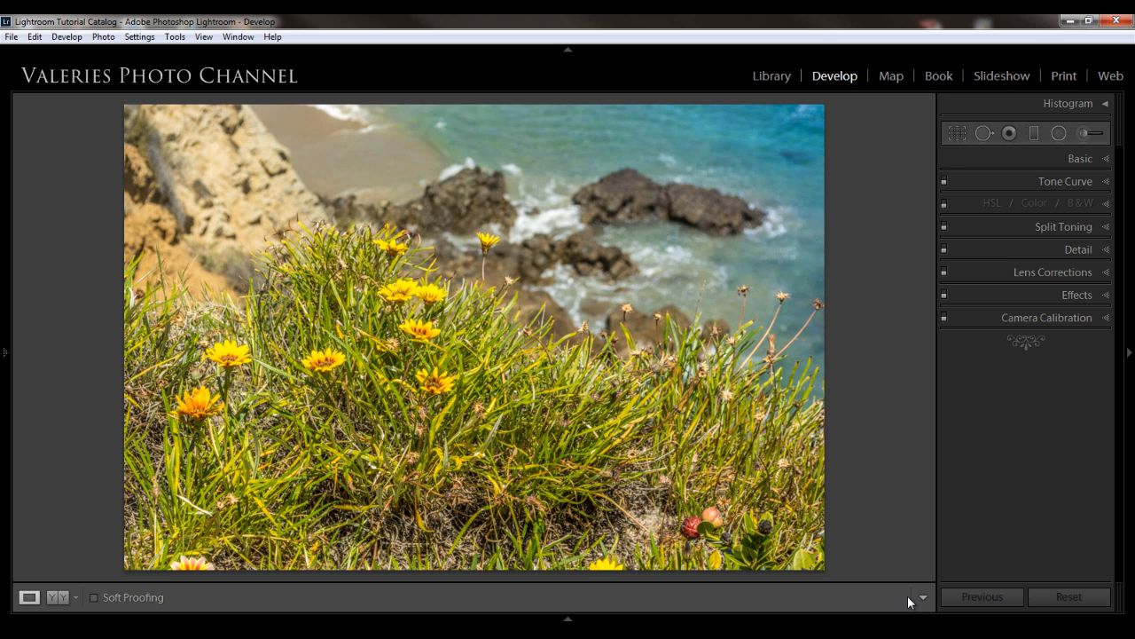
pyautogui.moveTo(865, 489)
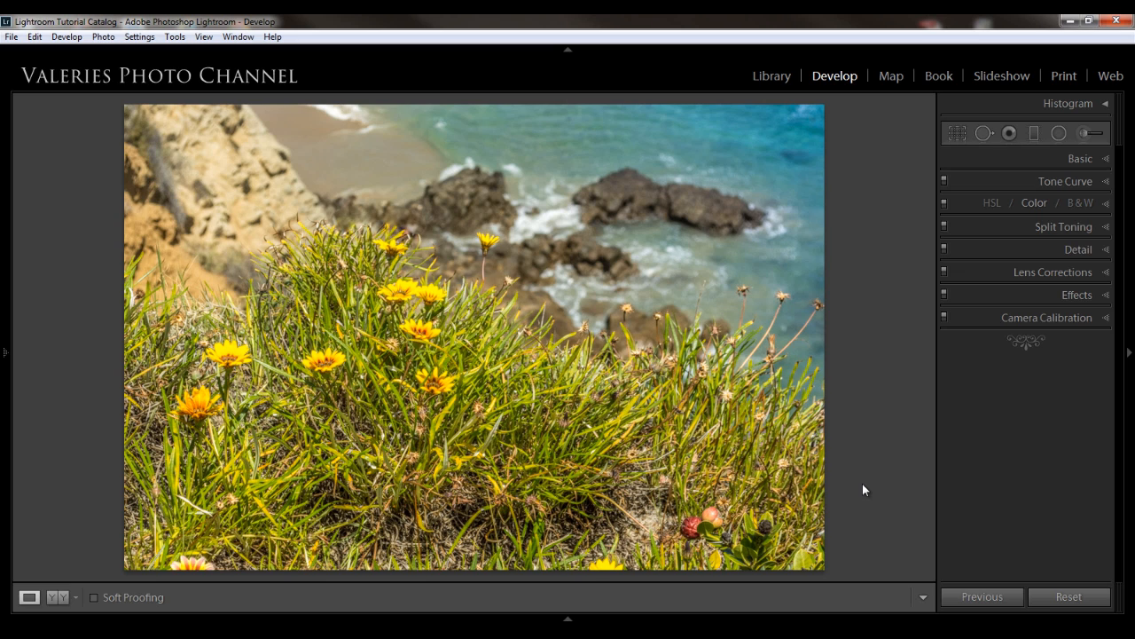
pyautogui.moveTo(441, 337)
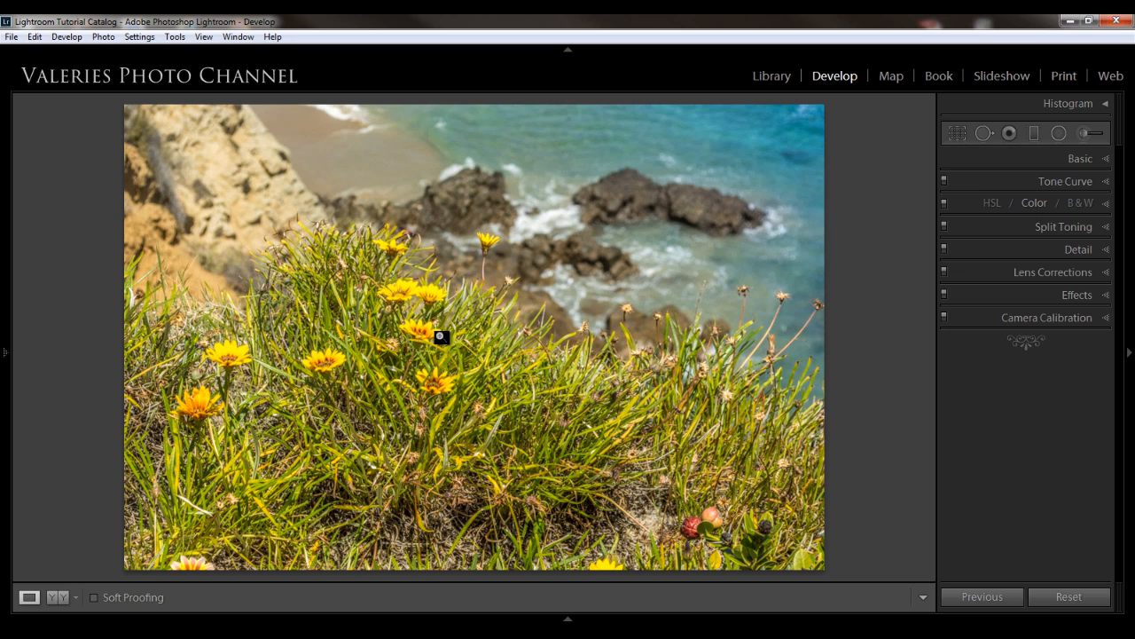
pyautogui.moveTo(478, 179)
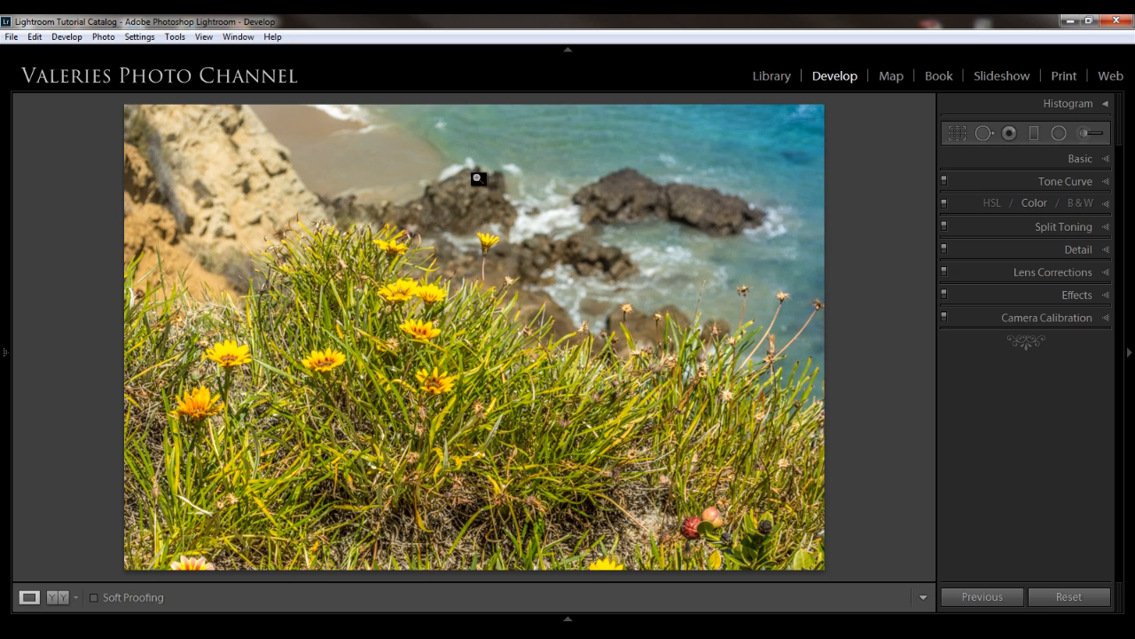
pyautogui.moveTo(1059, 133)
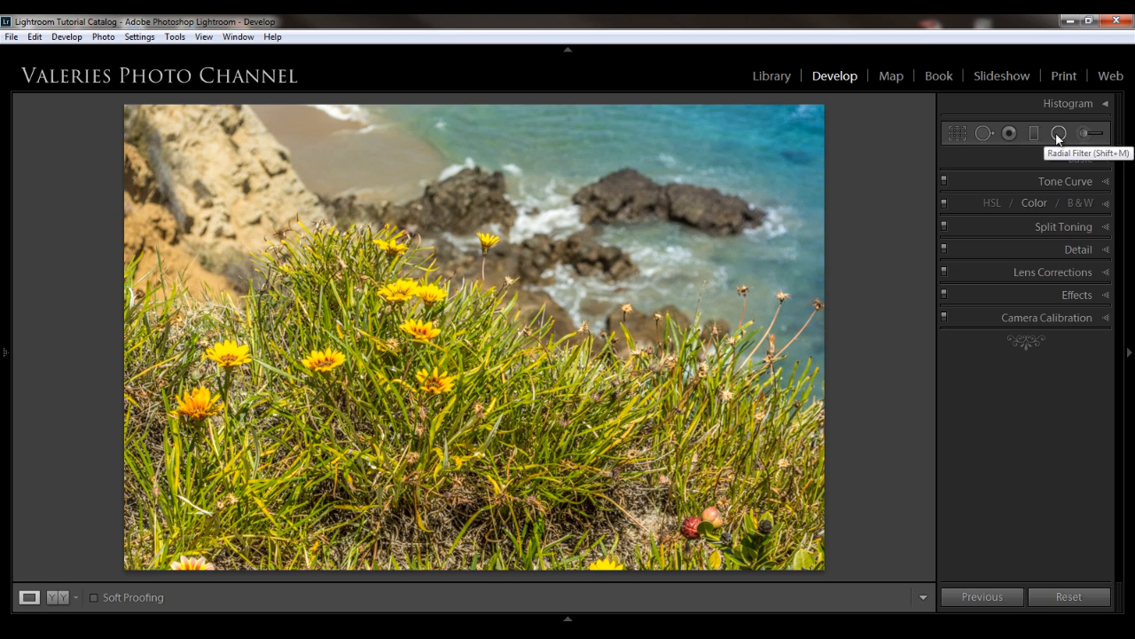
# Step: Start a radial filter at exposure +0.23 and place it over the central flowers
pyautogui.click(1060, 133)
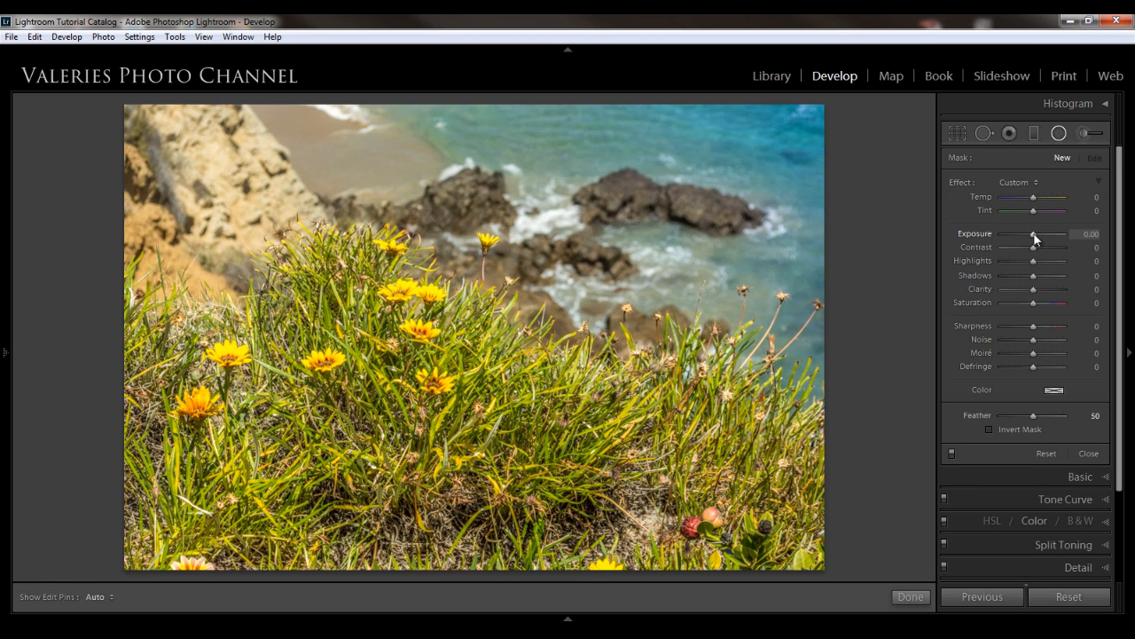
pyautogui.moveTo(1032, 234); pyautogui.dragTo(1037, 234)
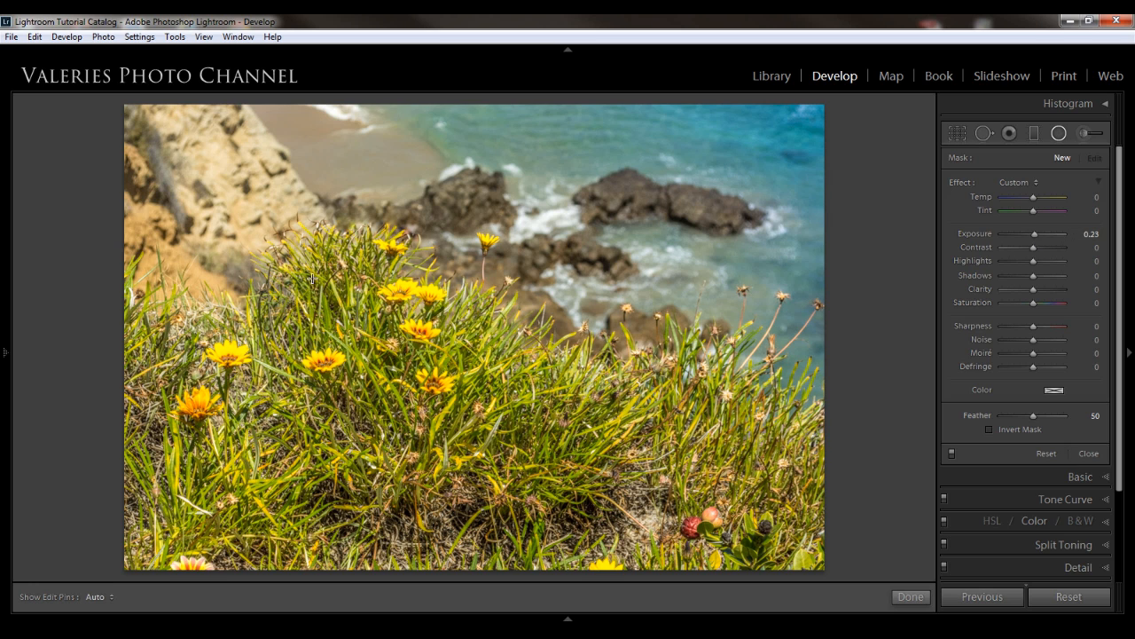
pyautogui.moveTo(383, 278)
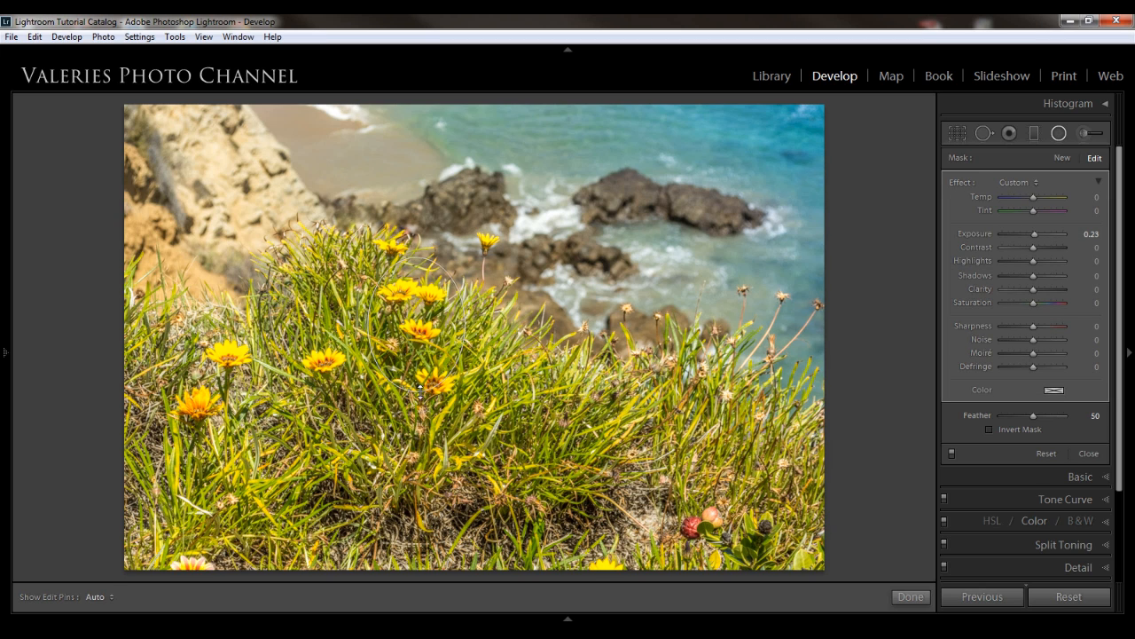
pyautogui.click(417, 324)
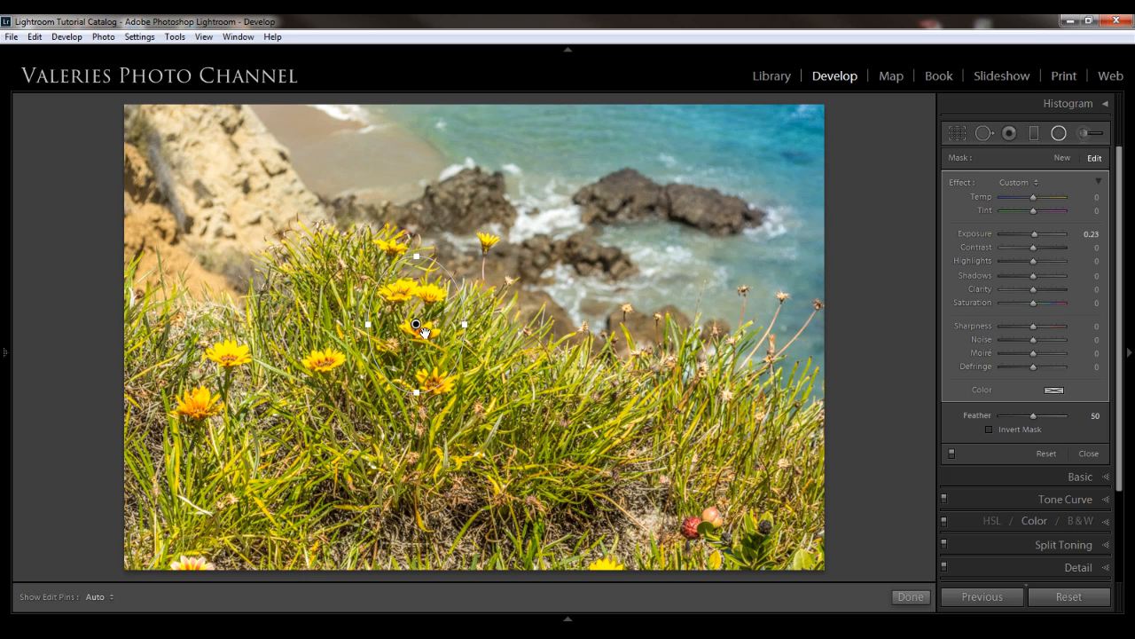
pyautogui.moveTo(435, 330)
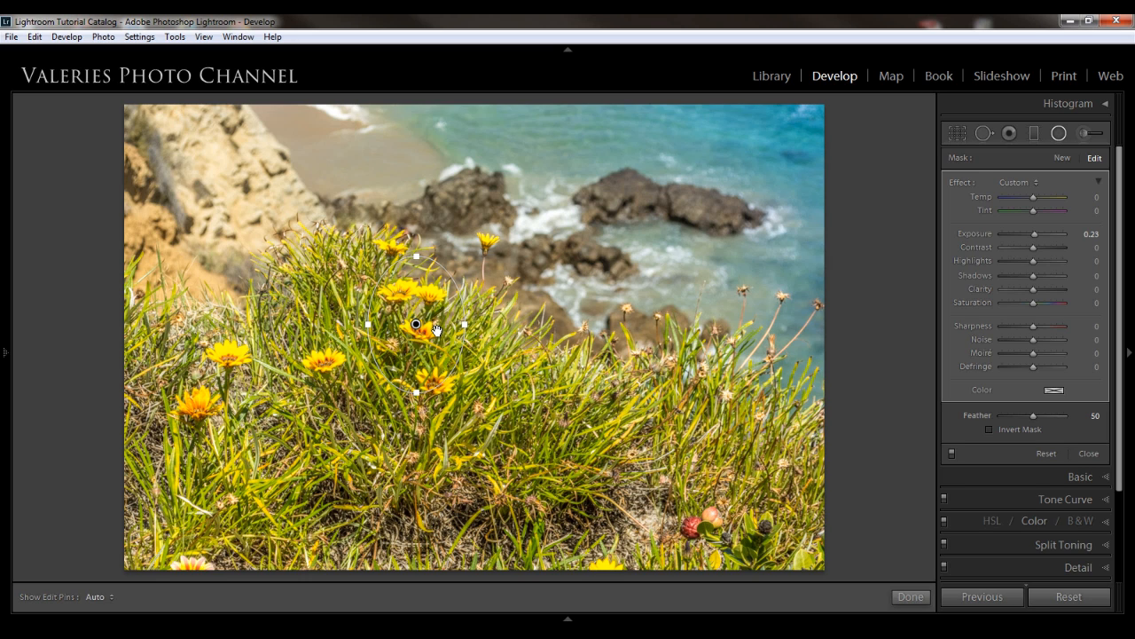
# Step: Invert the flowers filter's mask so the brightening applies inside the ellipse
pyautogui.click(990, 428)
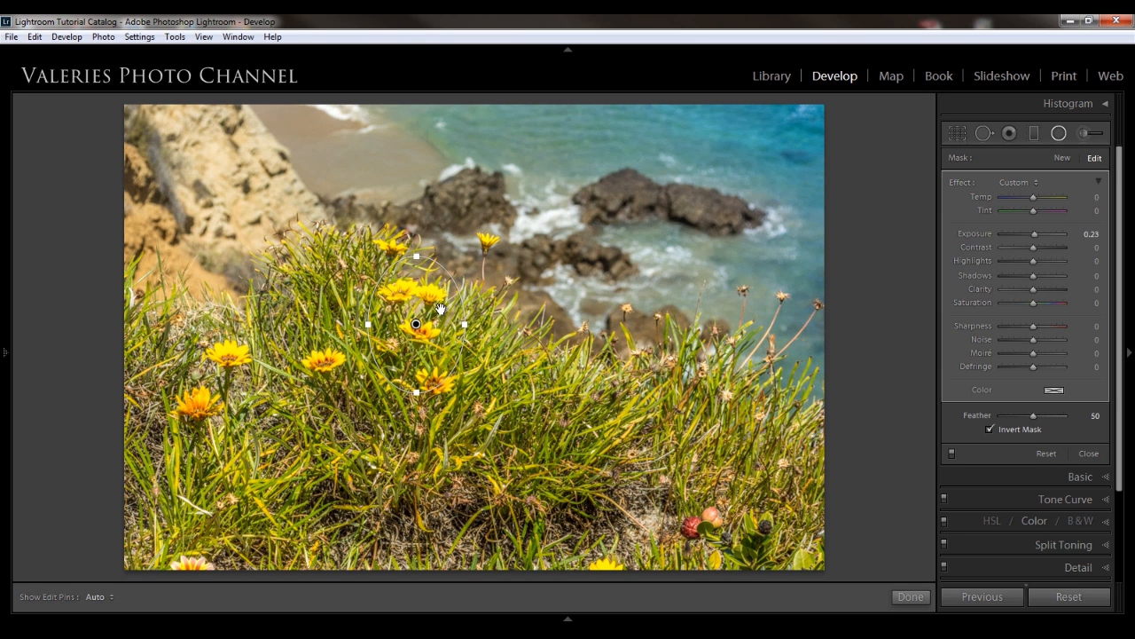
pyautogui.moveTo(421, 305)
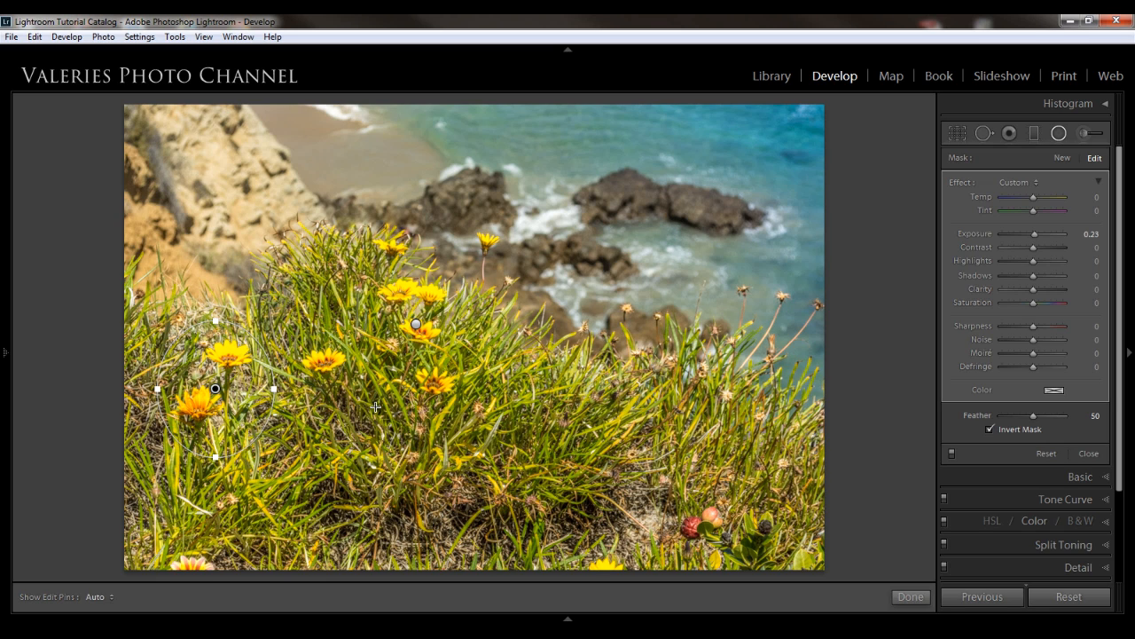
# Step: Set Show Edit Pins to Never to hide the ellipse outlines
pyautogui.click(96, 596)
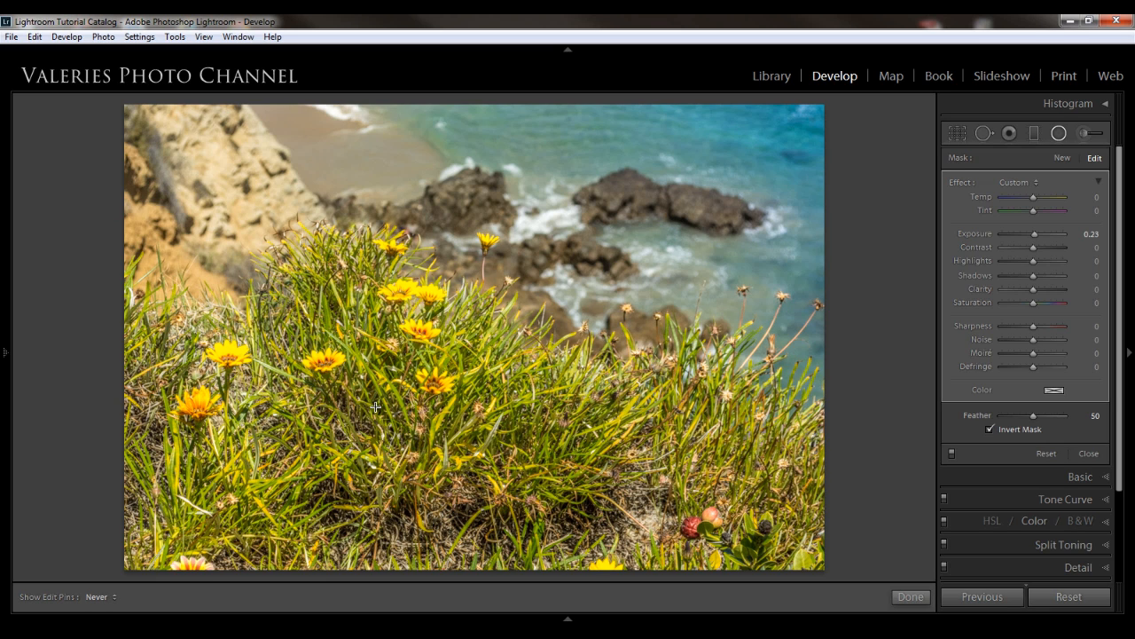
pyautogui.moveTo(999, 542)
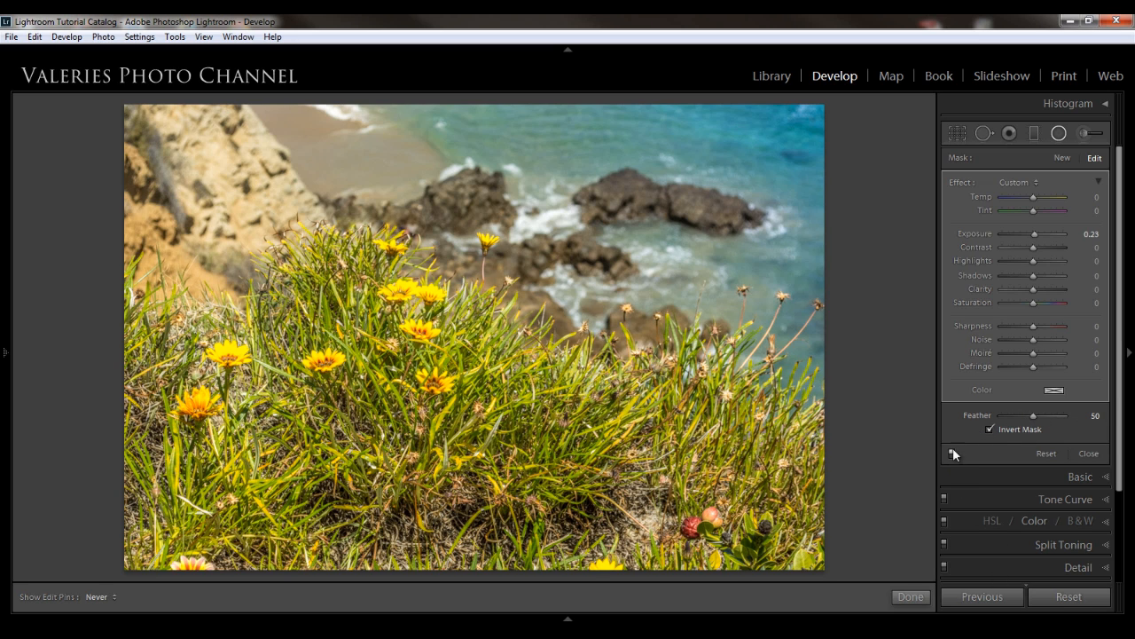
pyautogui.moveTo(955, 455)
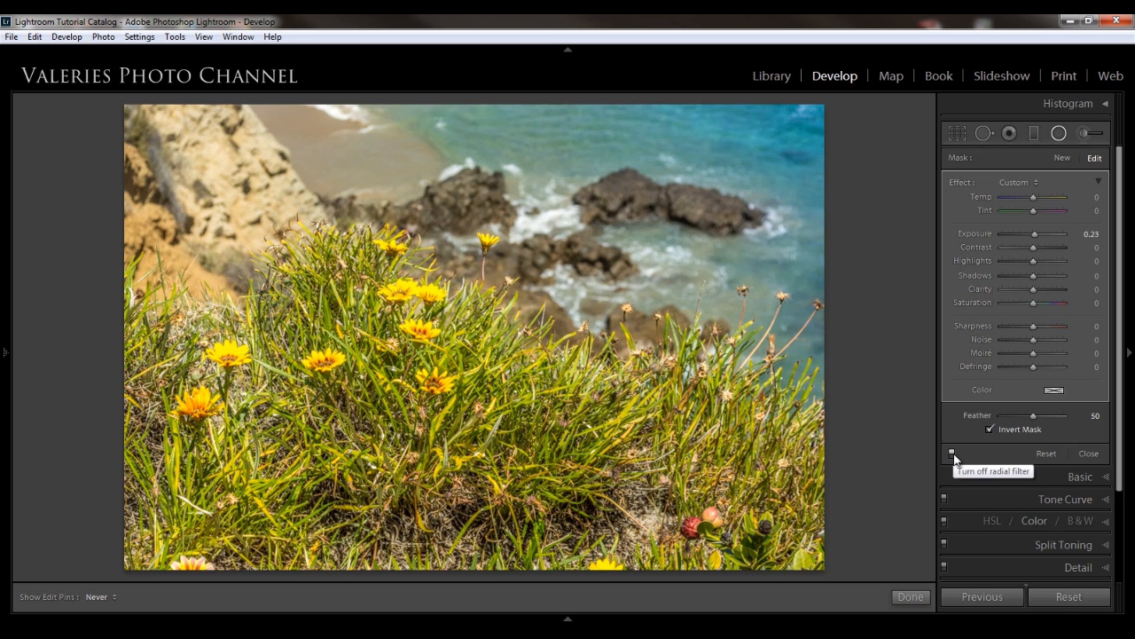
pyautogui.moveTo(956, 455)
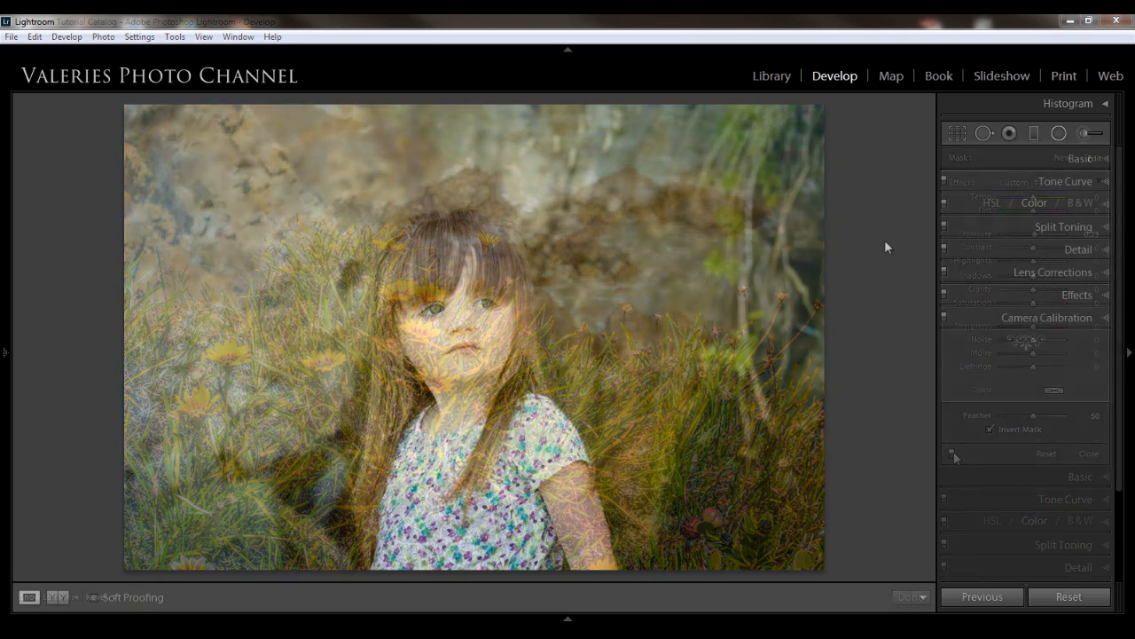
# Step: Switch to the girl's portrait and start a new neutral radial filter
pyautogui.click(1088, 454)
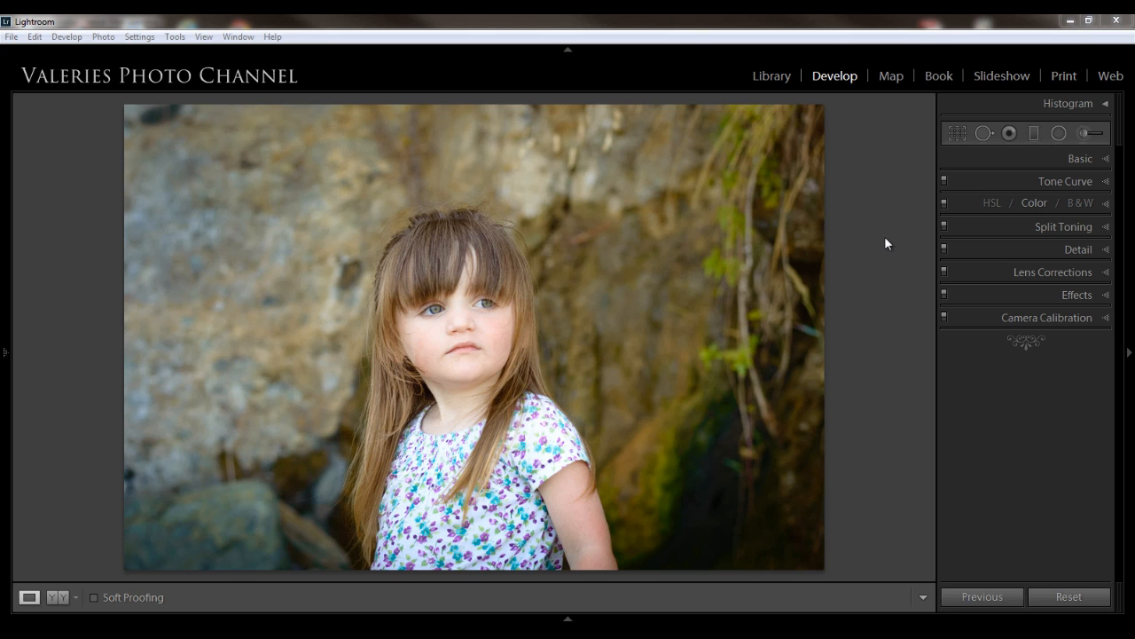
pyautogui.moveTo(1038, 107)
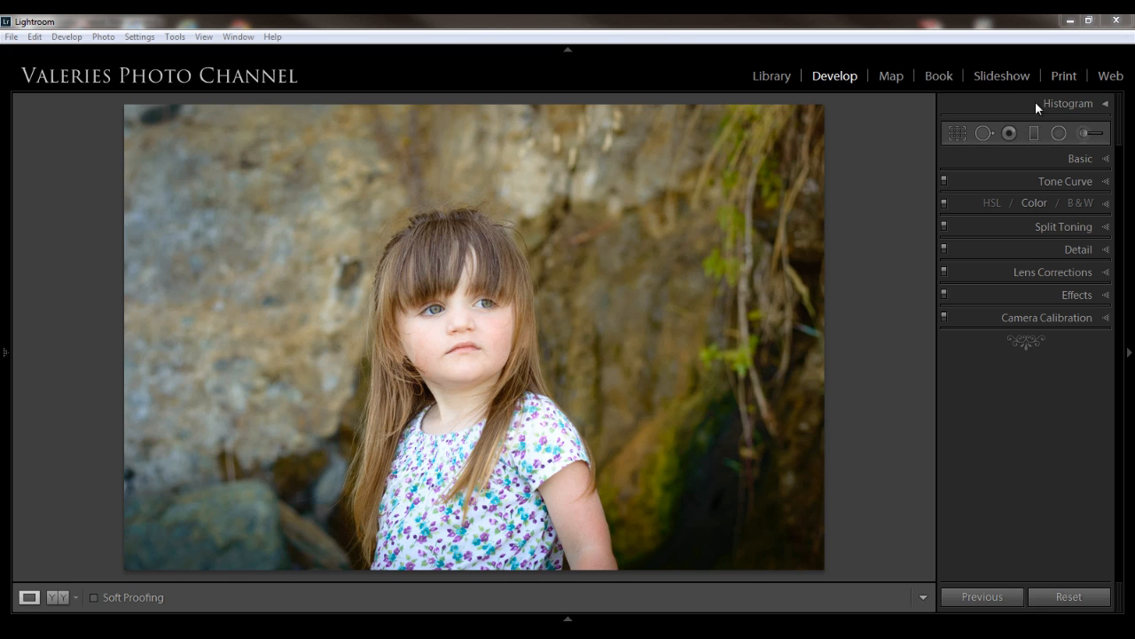
pyautogui.click(1059, 133)
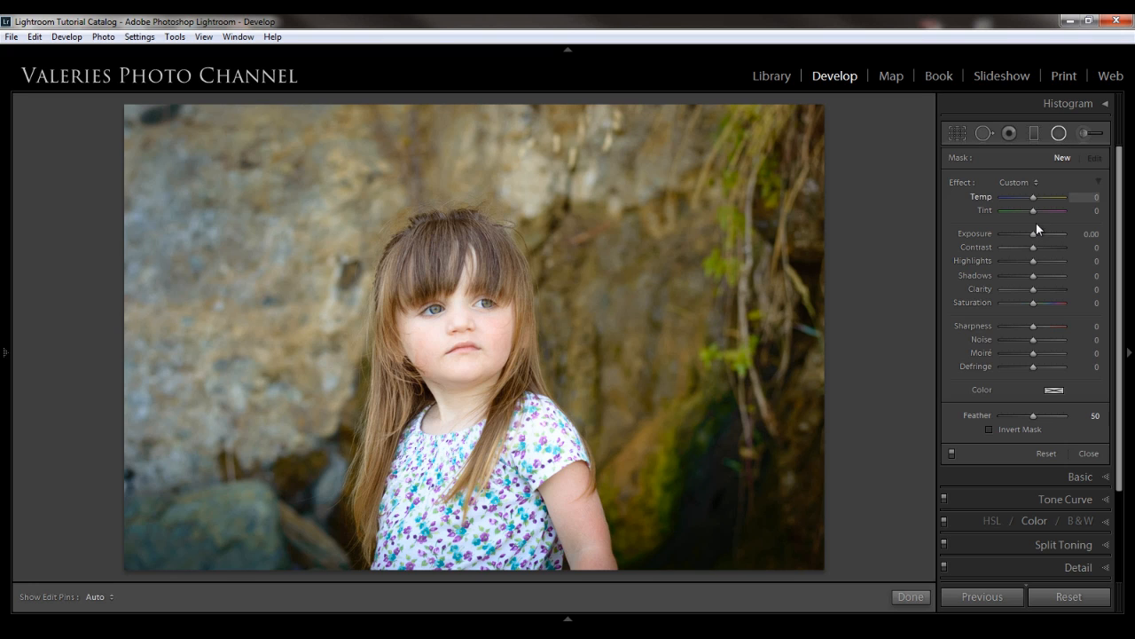
# Step: Set exposure to -0.60 and draw an ellipse around the girl's face and shoulders
pyautogui.moveTo(1037, 233); pyautogui.dragTo(1029, 233)
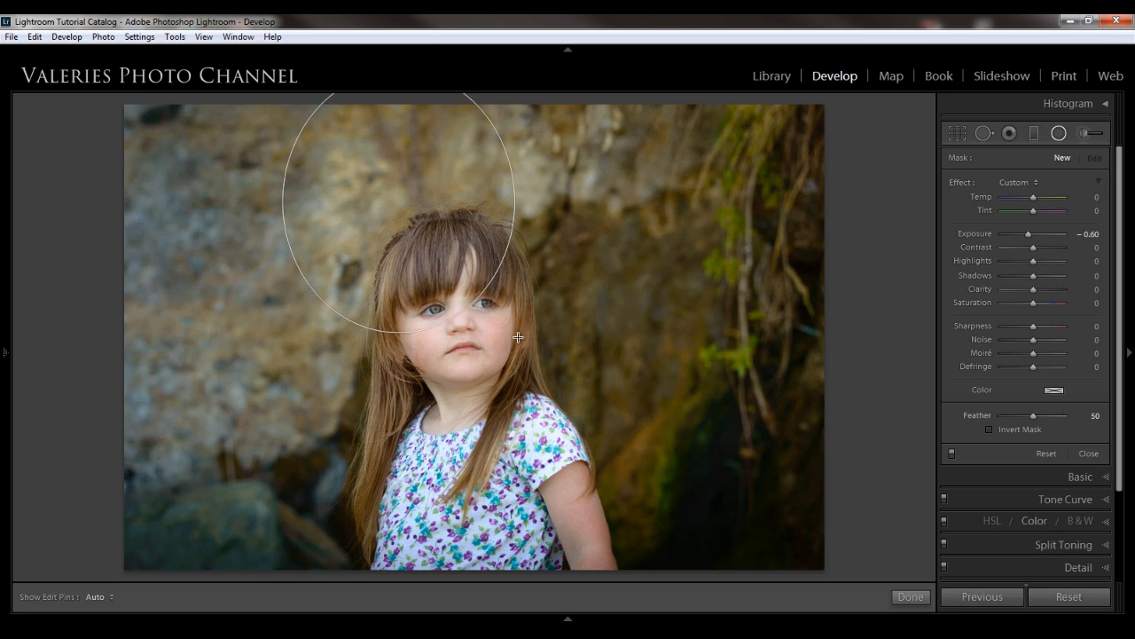
pyautogui.moveTo(517, 337); pyautogui.dragTo(429, 269)
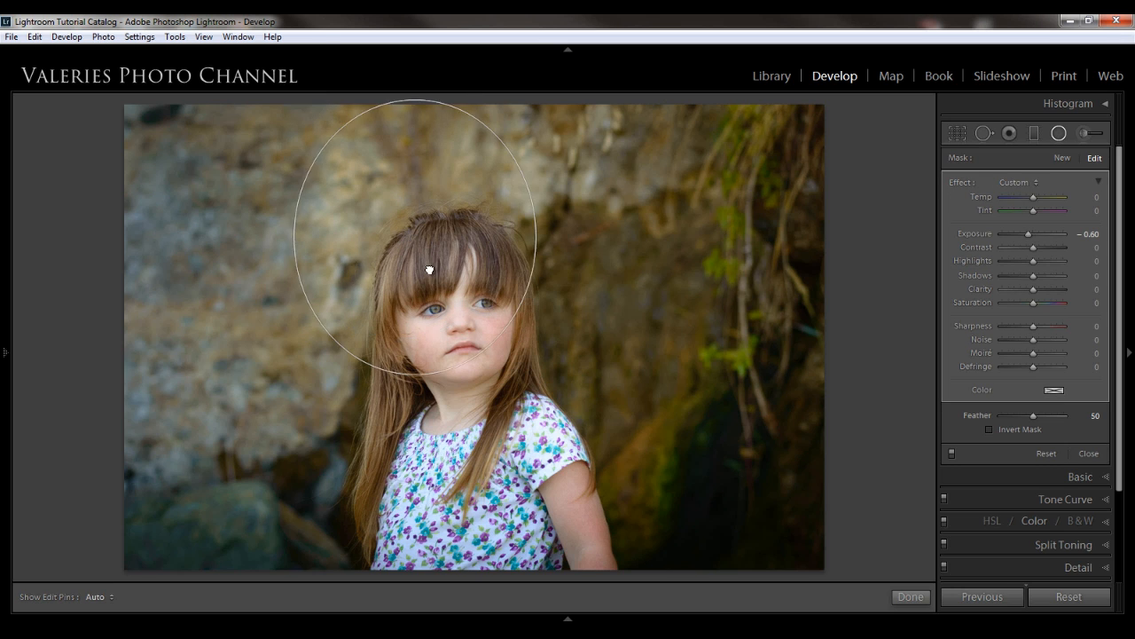
pyautogui.moveTo(431, 269); pyautogui.dragTo(452, 315)
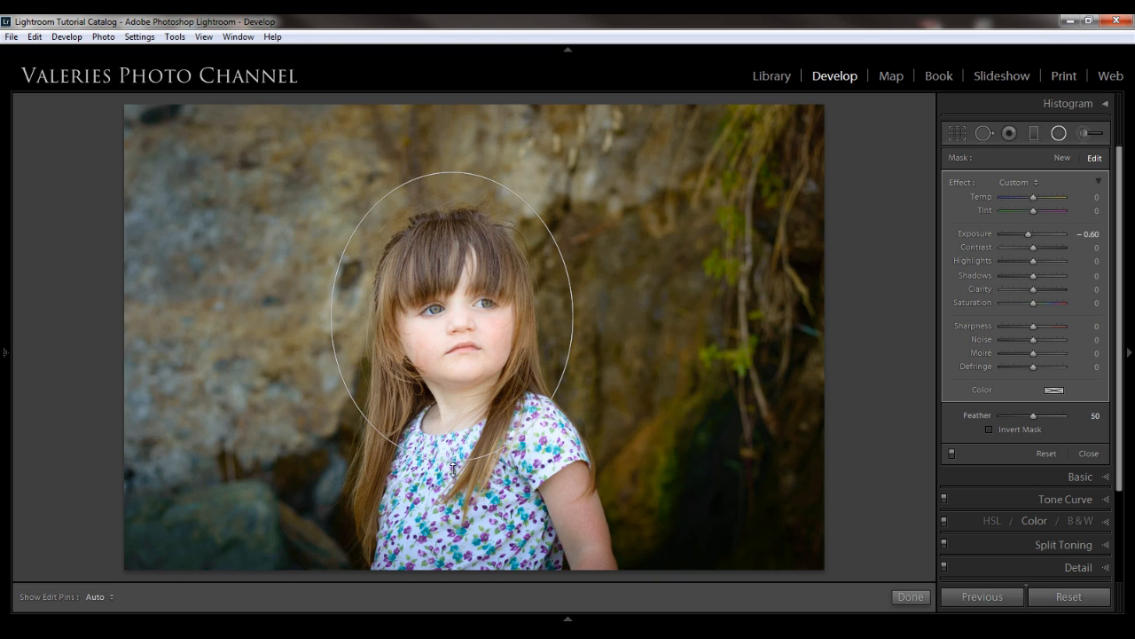
# Step: Lower the portrait radial filter's exposure to about -1.88 to darken the rocky wall
pyautogui.click(451, 316)
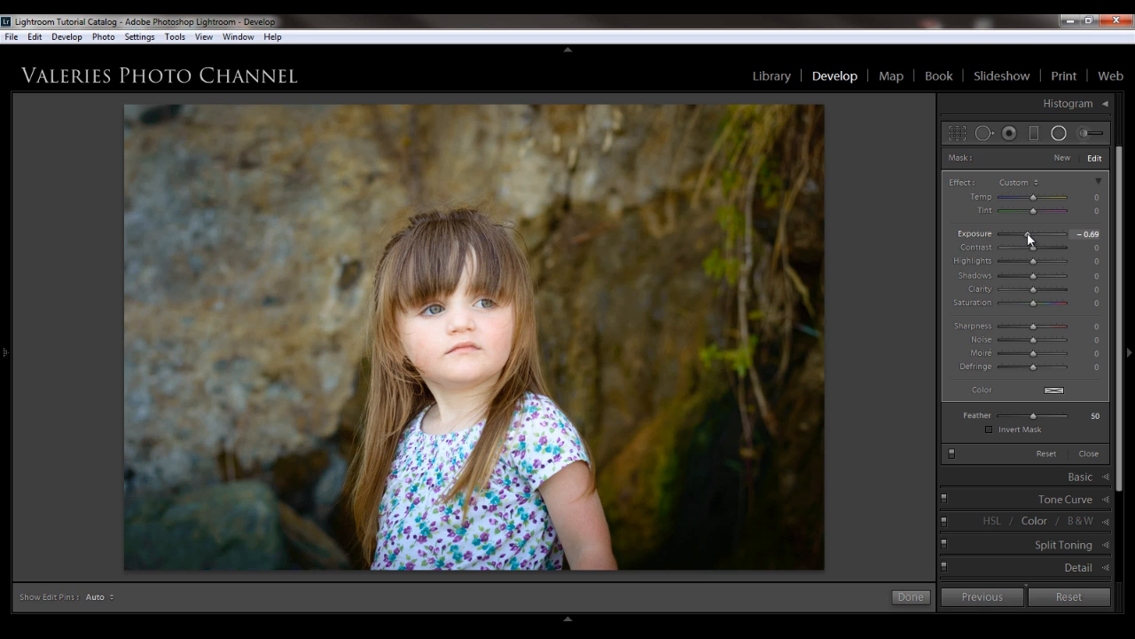
pyautogui.moveTo(1029, 233); pyautogui.dragTo(1024, 233)
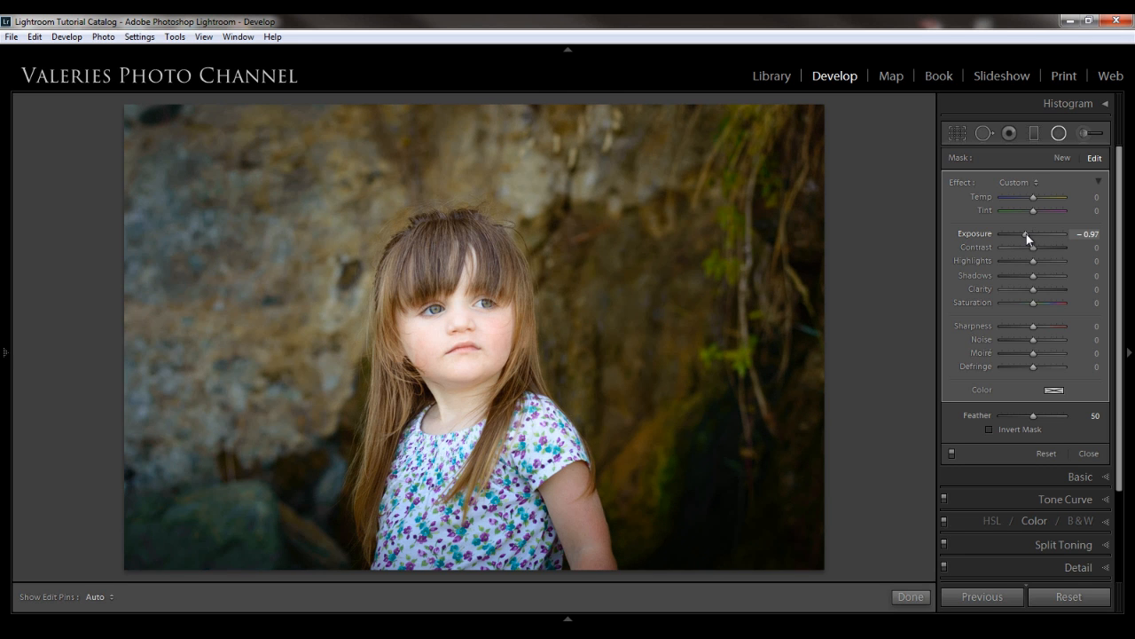
pyautogui.moveTo(1027, 234); pyautogui.dragTo(1020, 233)
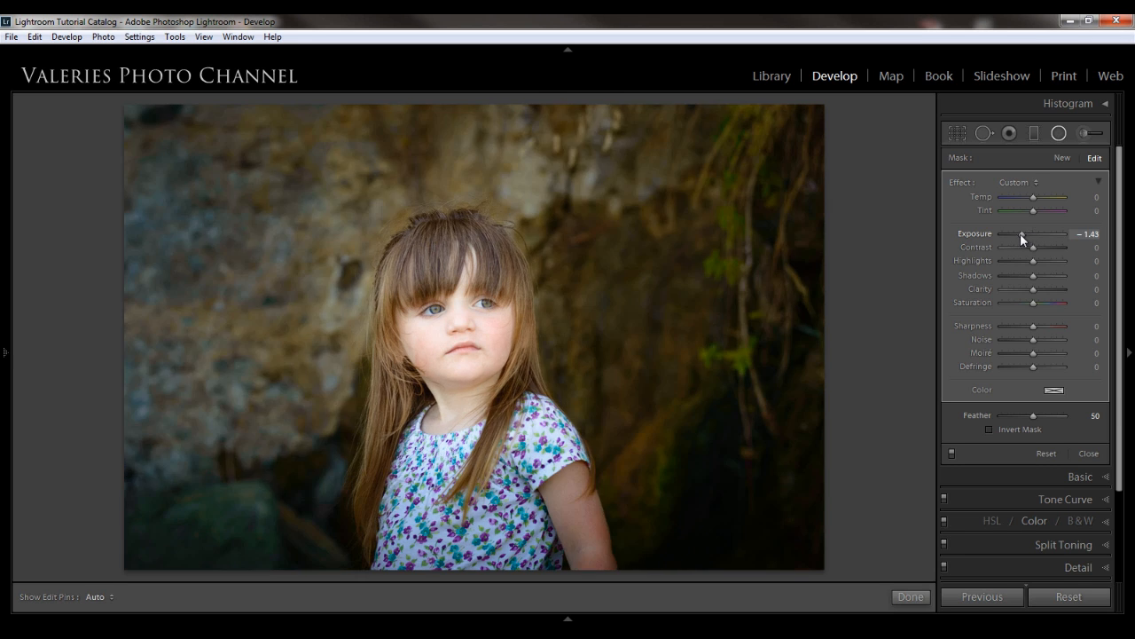
pyautogui.moveTo(1025, 234); pyautogui.dragTo(1019, 233)
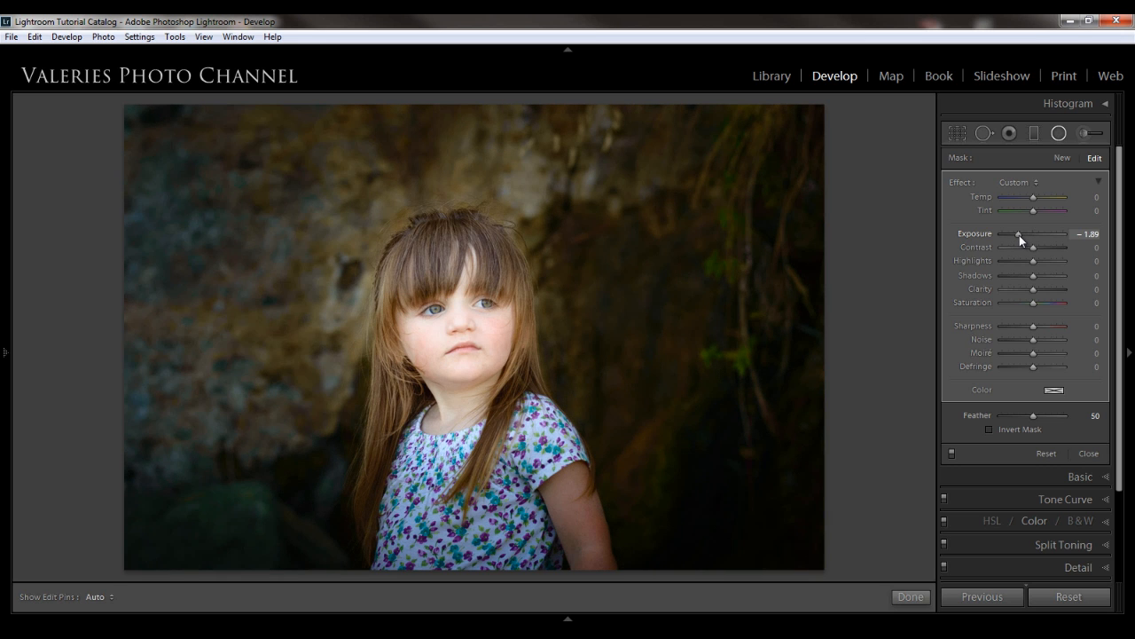
pyautogui.moveTo(1019, 233); pyautogui.dragTo(1020, 233)
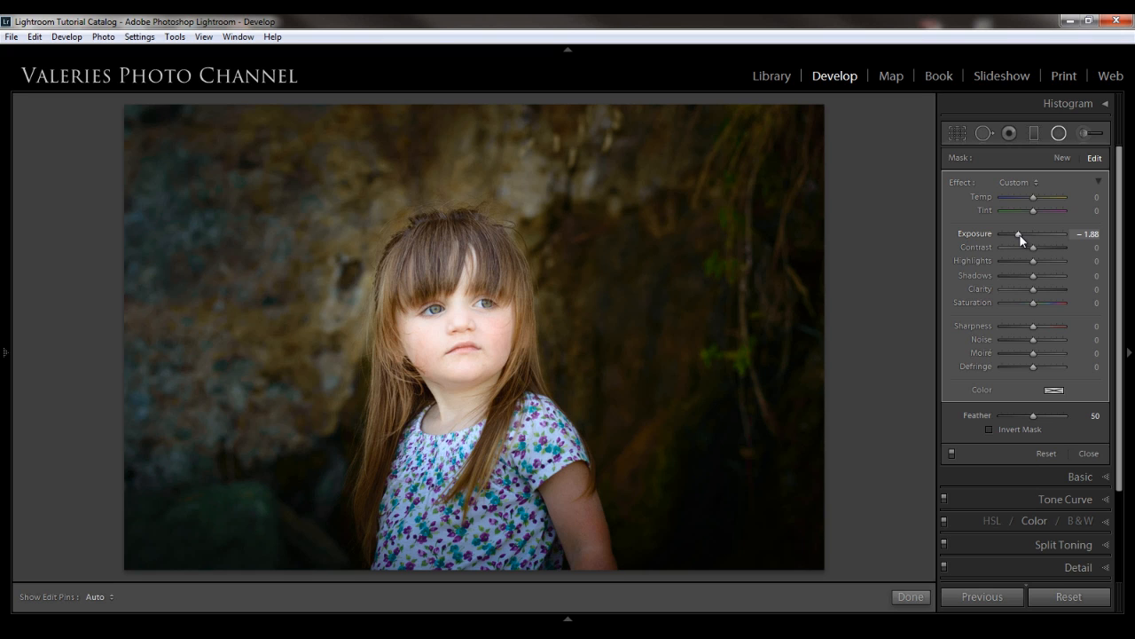